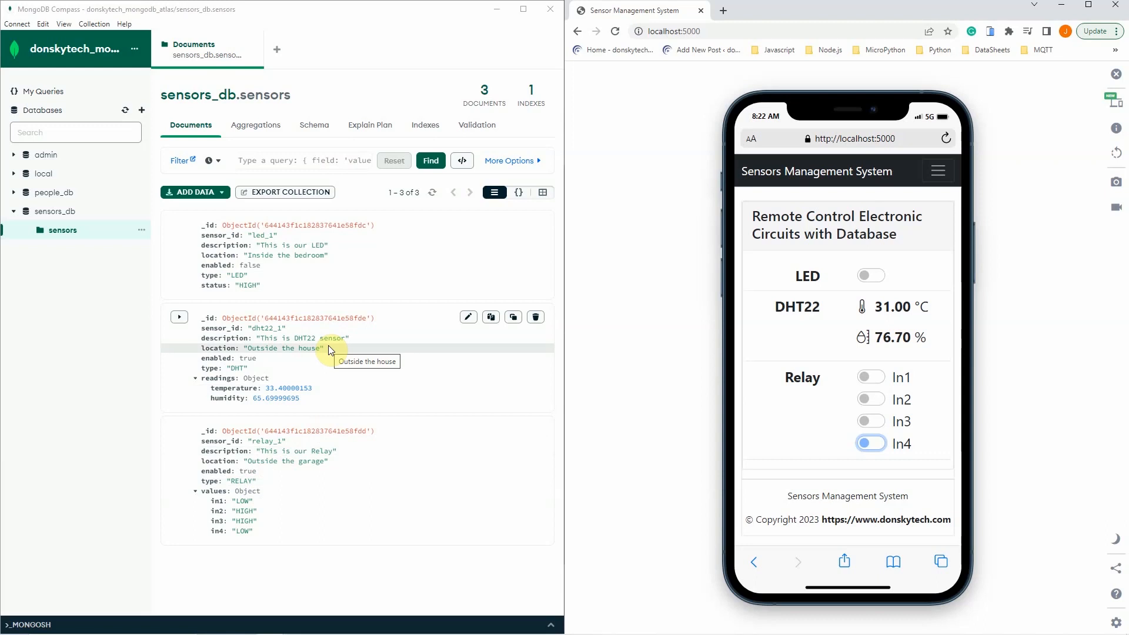
mouse_move(350, 297)
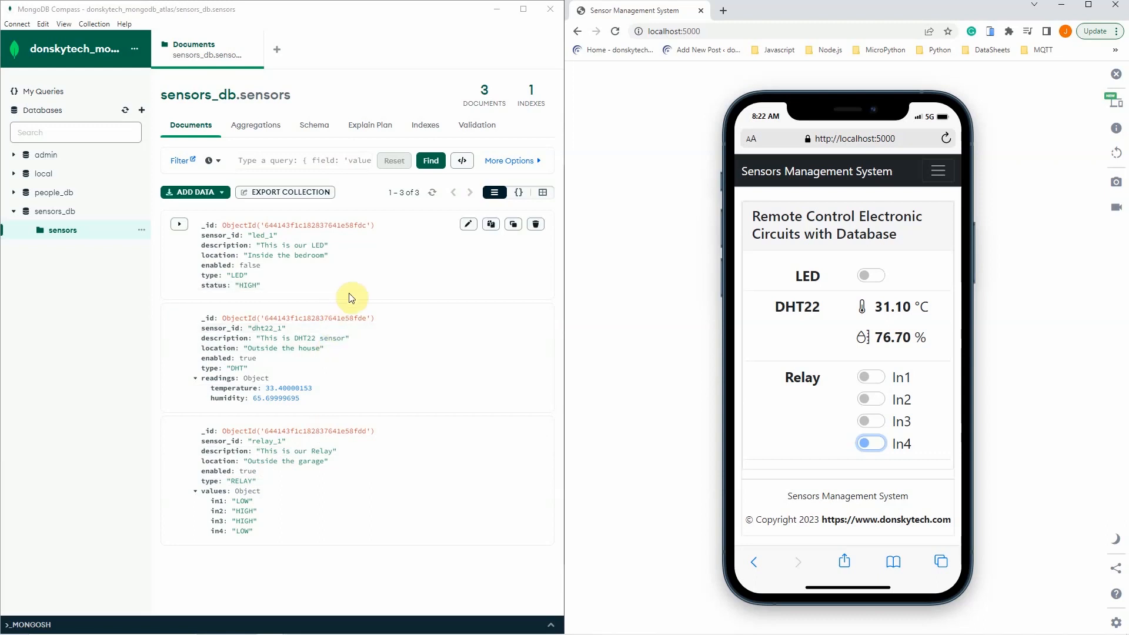
Toggle the LED on and back off, then switch relays In1 and In4 on.
click(871, 399)
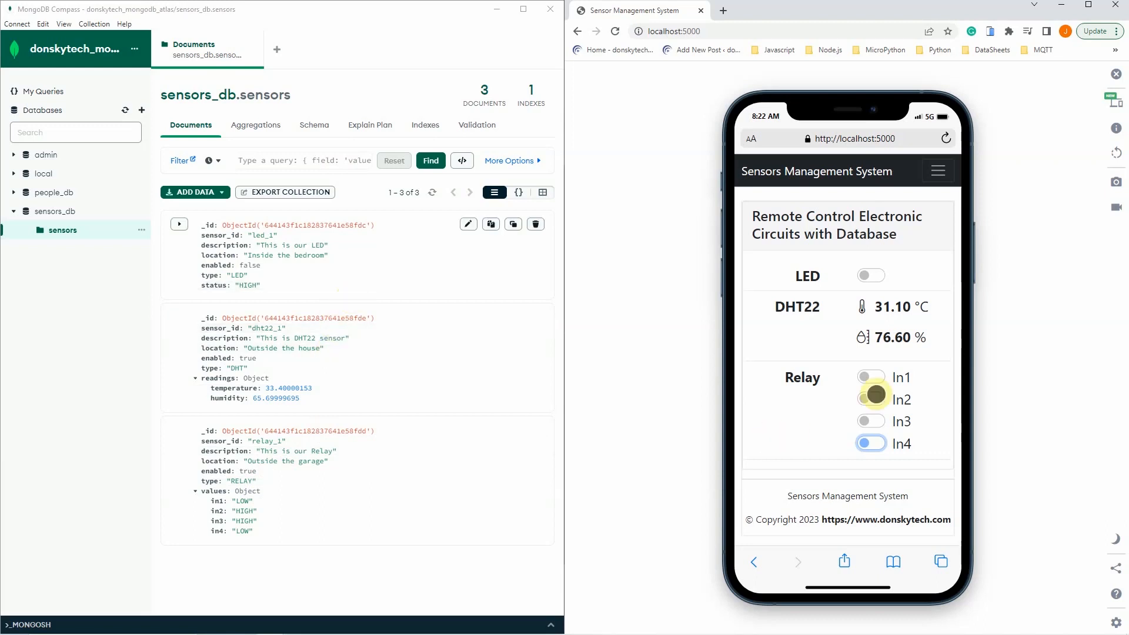
click(870, 399)
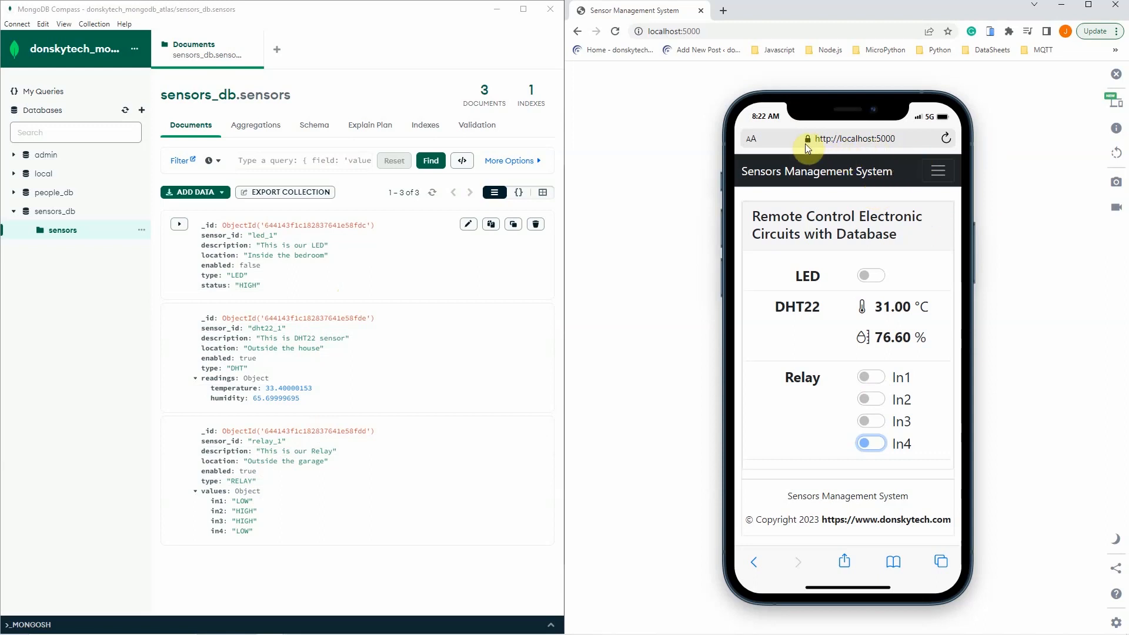
mouse_move(401, 245)
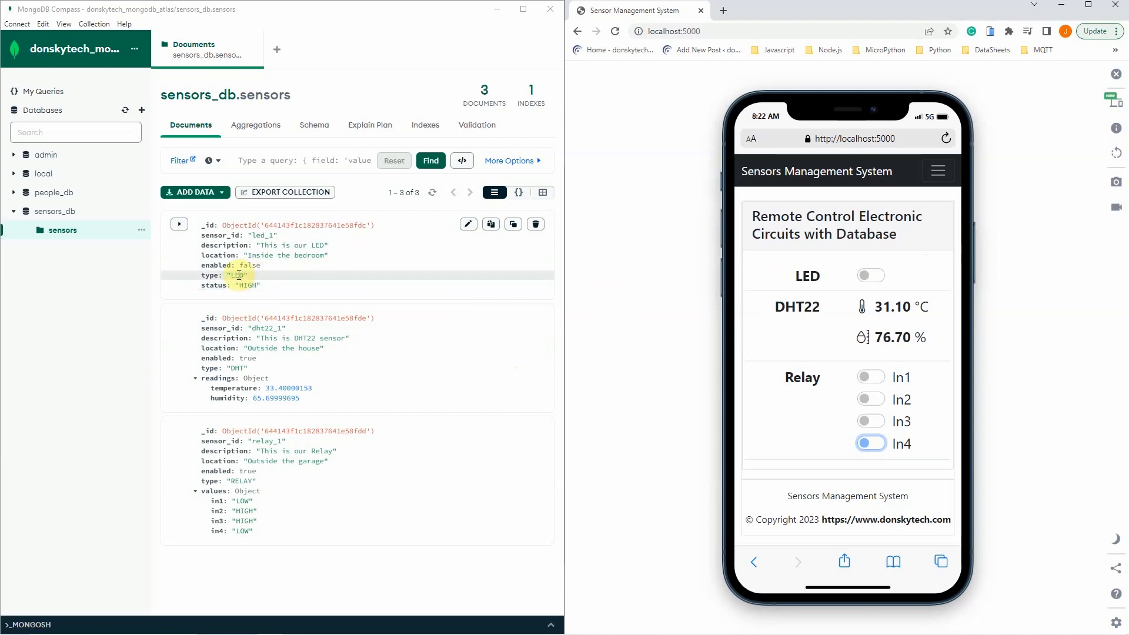
mouse_move(315, 362)
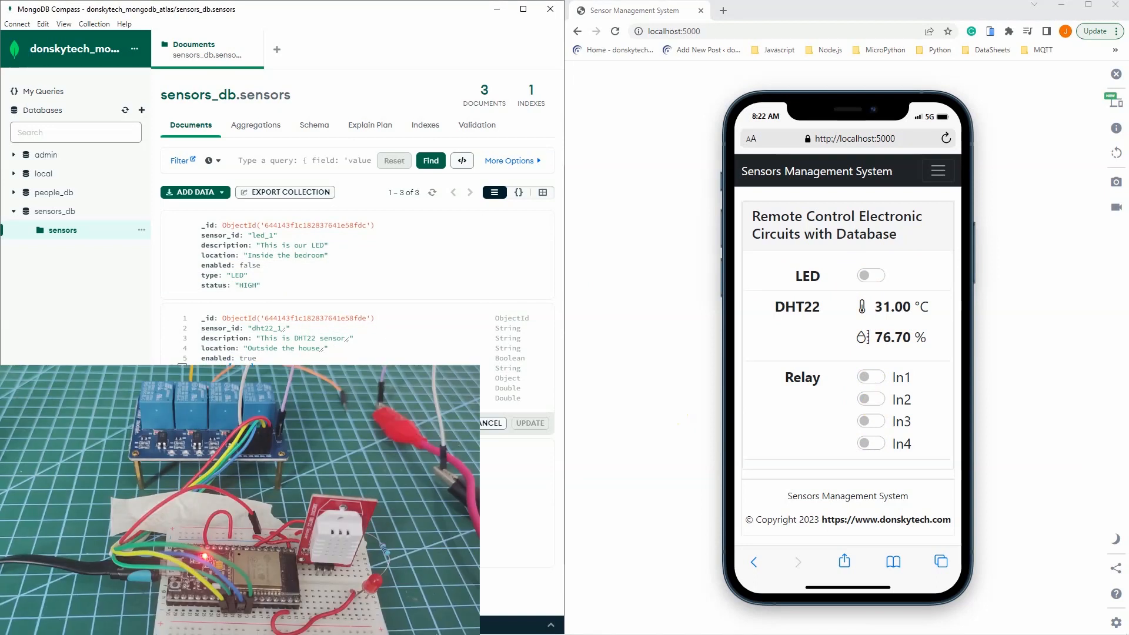
mouse_move(651, 299)
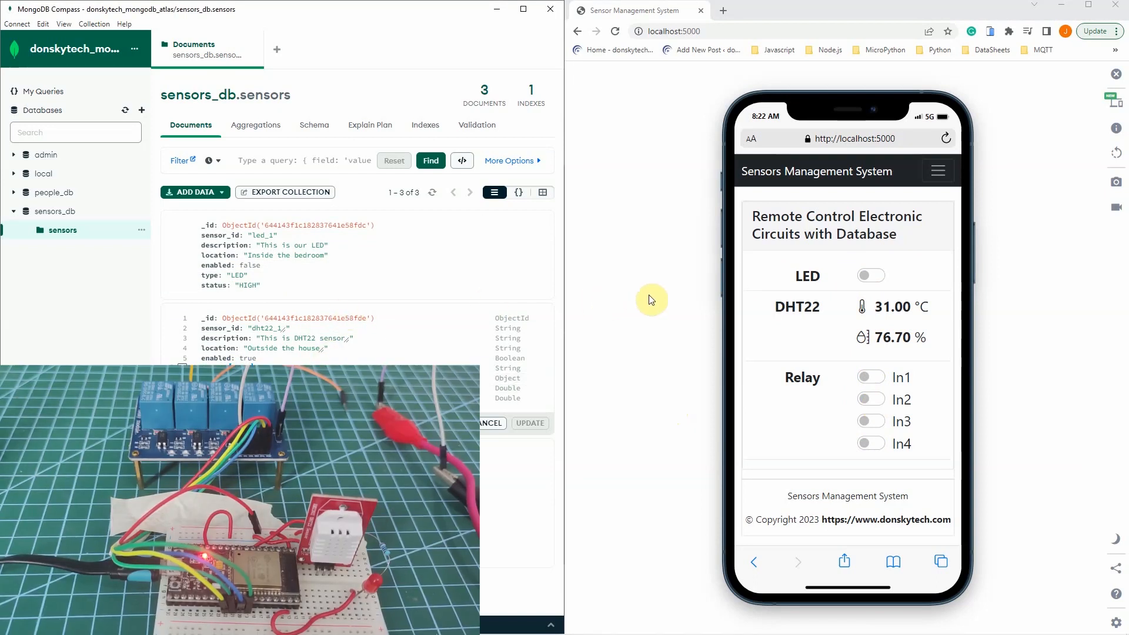
click(872, 276)
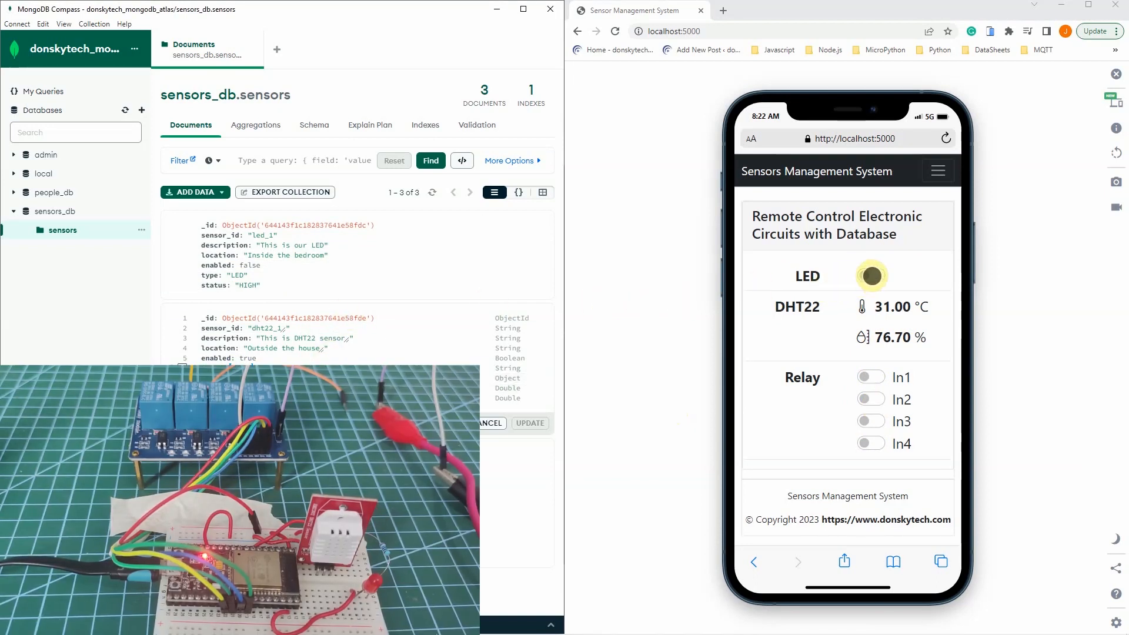
click(871, 275)
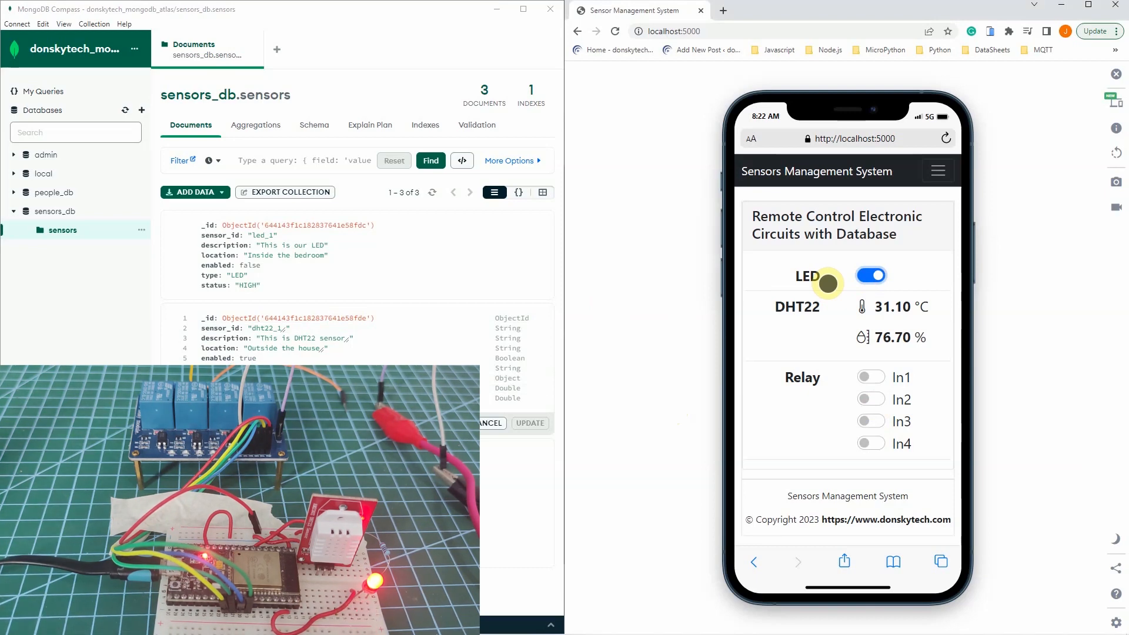
click(870, 275)
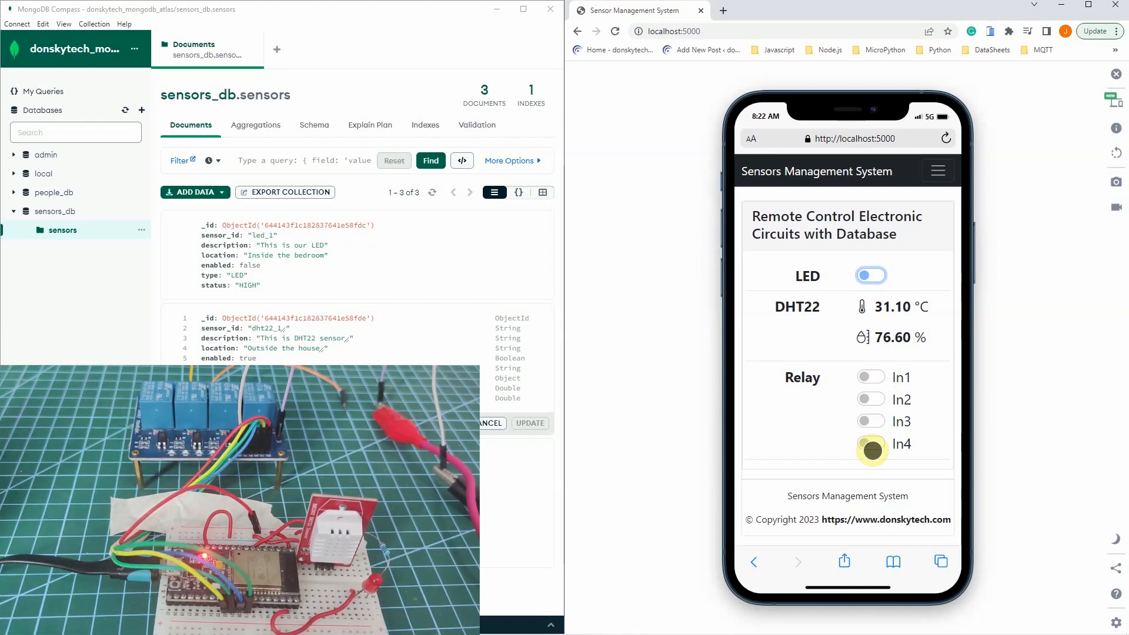
click(870, 377)
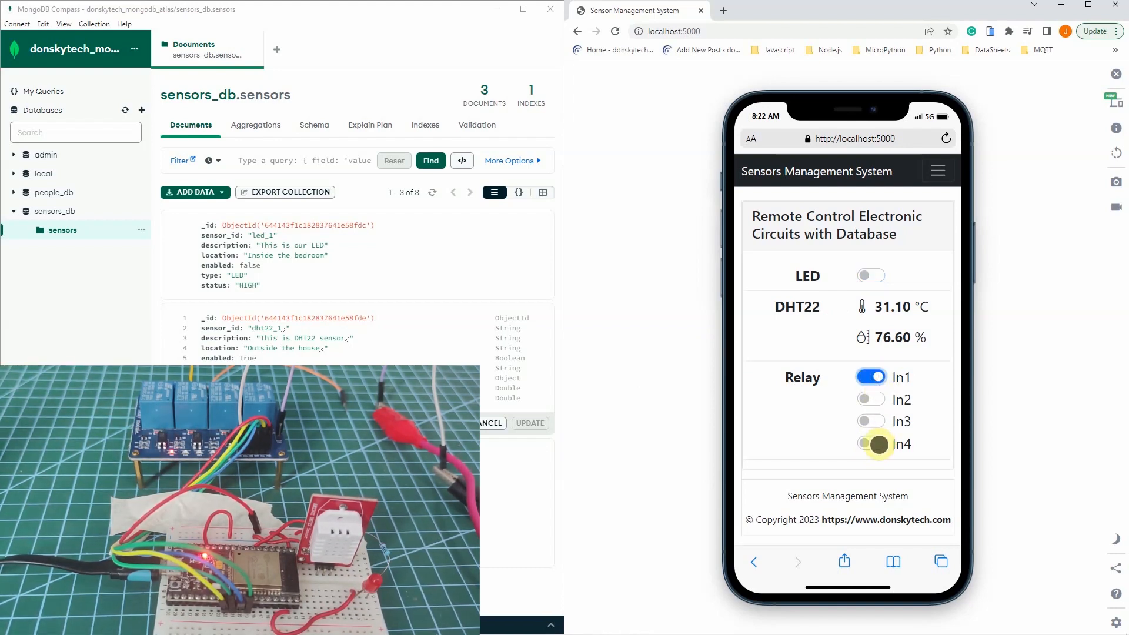
click(871, 444)
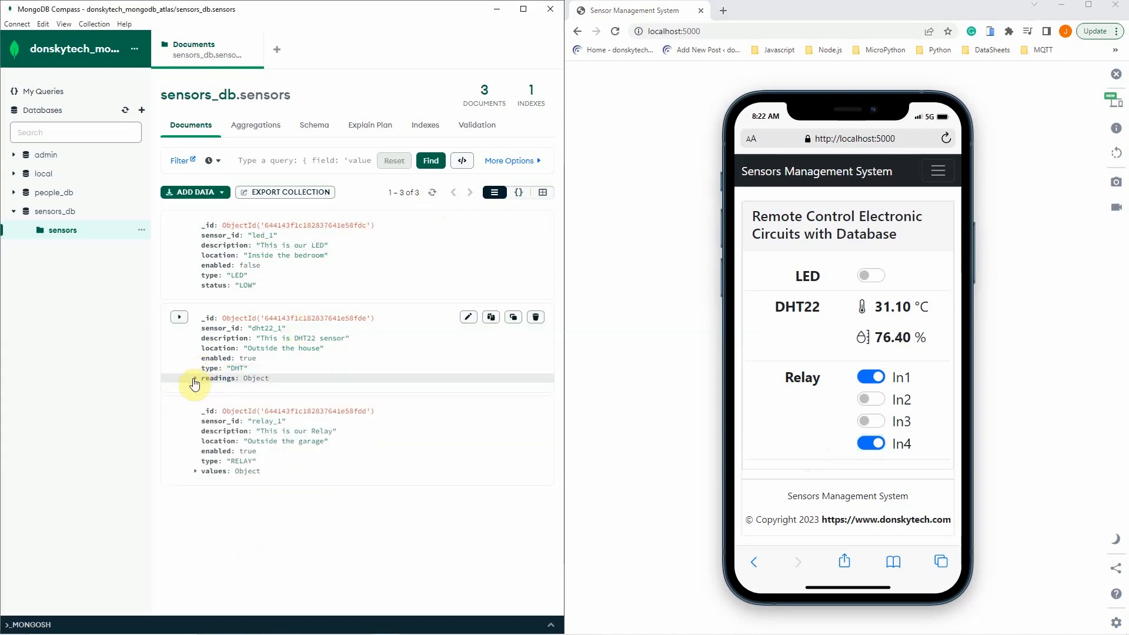
Expand the dht22_1 readings object showing temperature 31.1 and humidity 76.4.
click(194, 378)
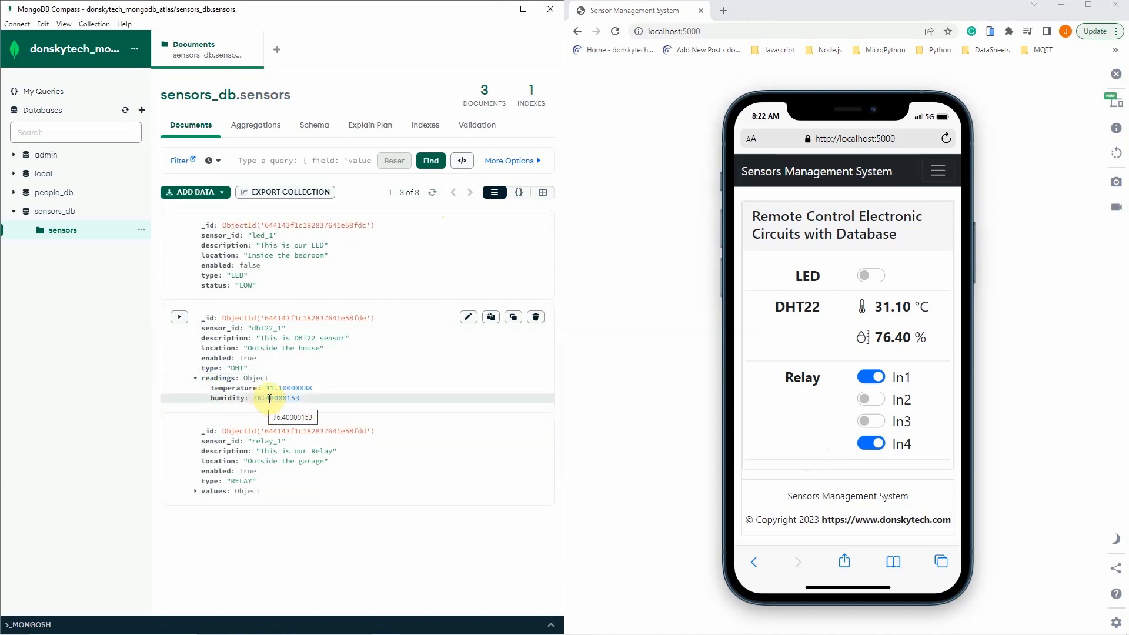
mouse_move(266, 399)
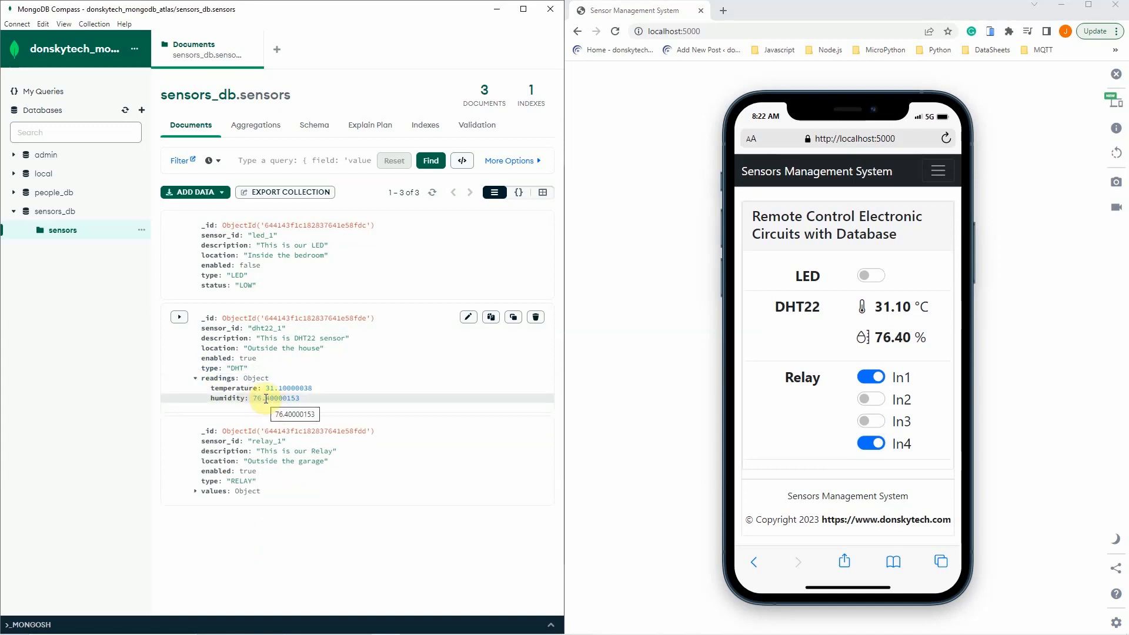
mouse_move(269, 388)
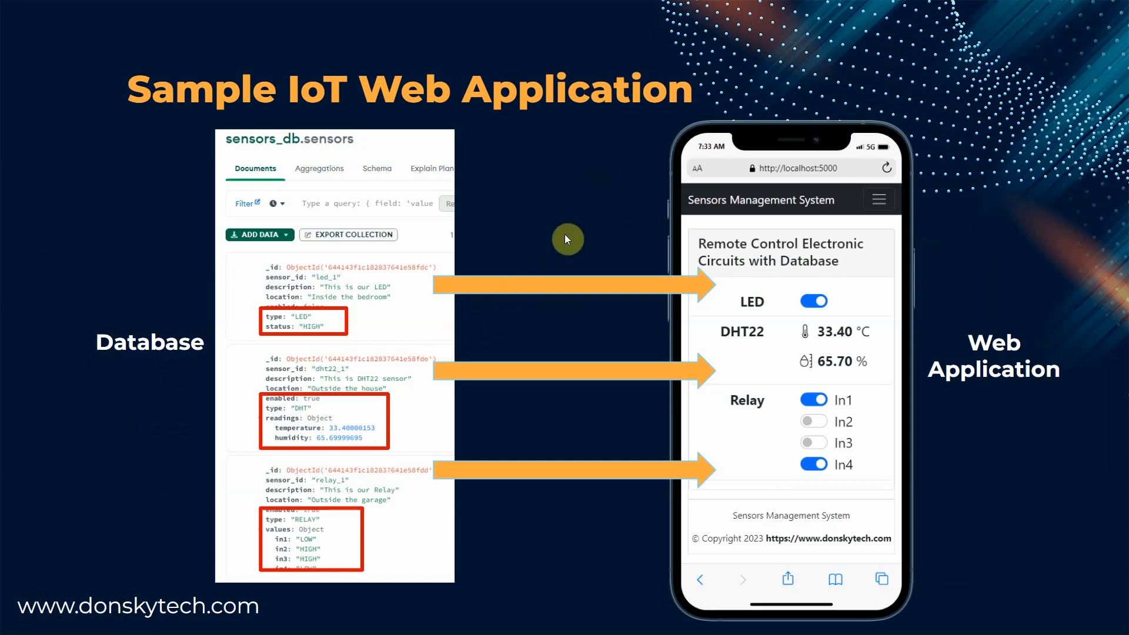
mouse_move(563, 239)
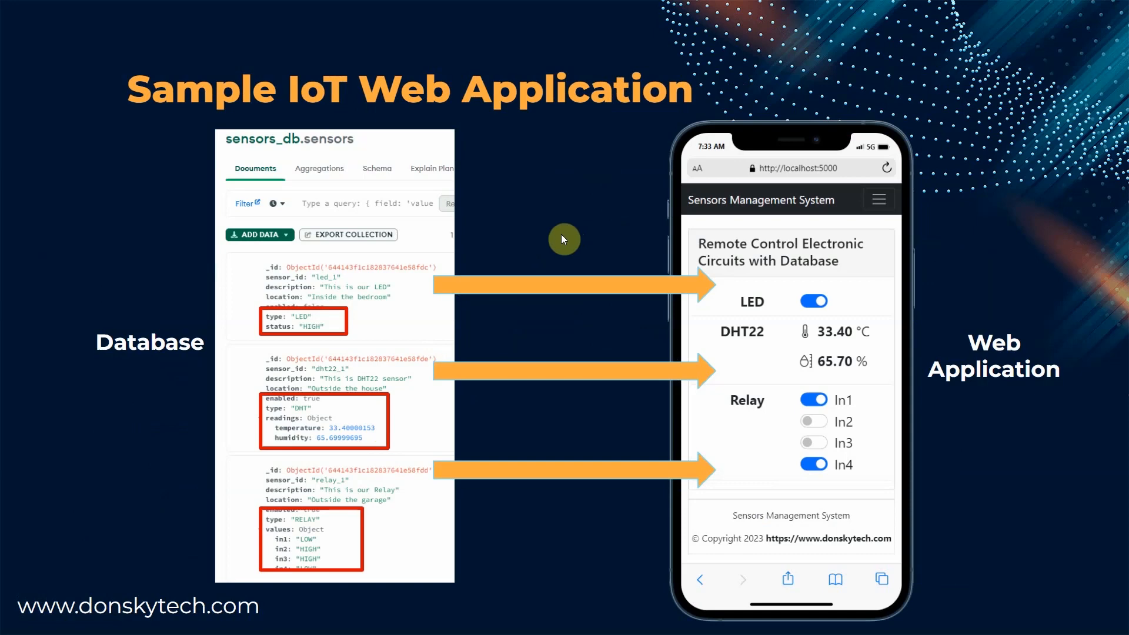
mouse_move(763, 198)
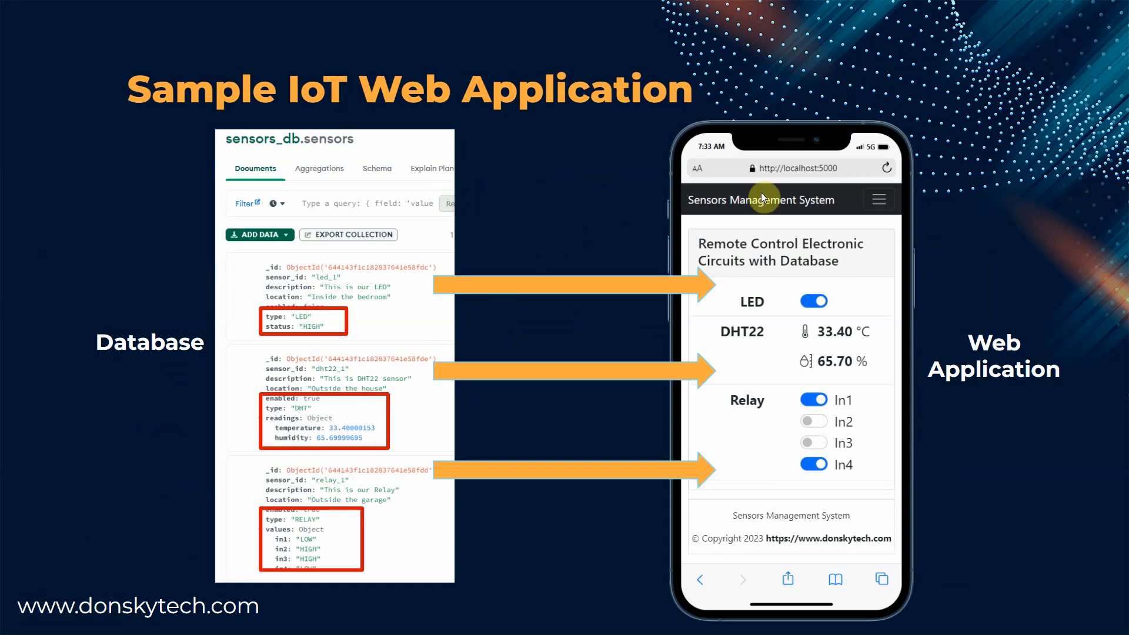
mouse_move(845, 222)
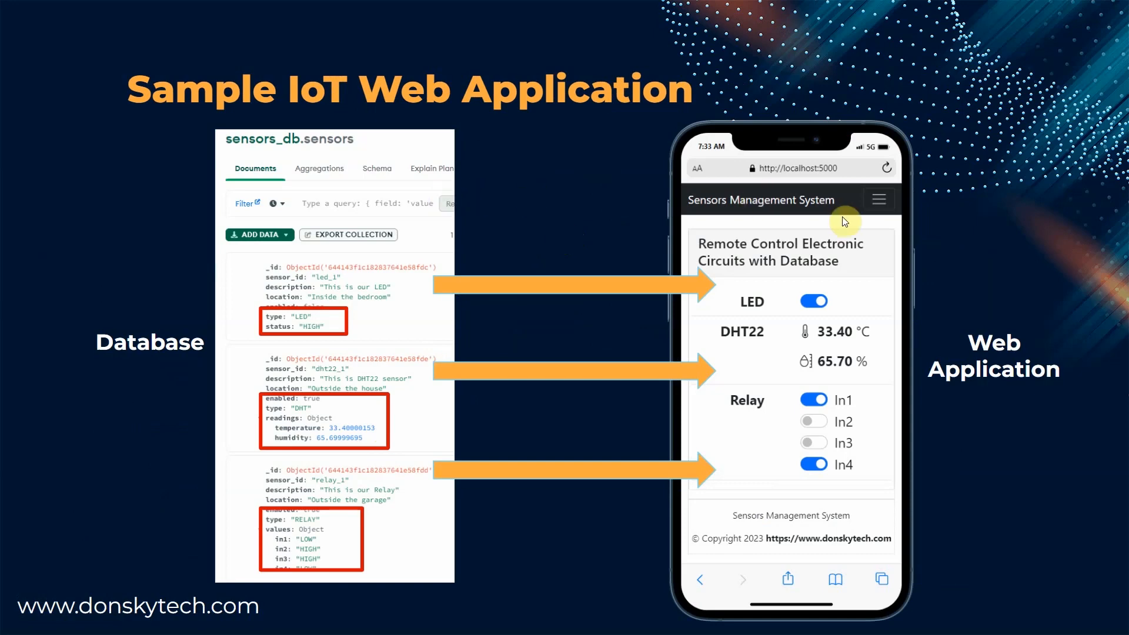
mouse_move(387, 275)
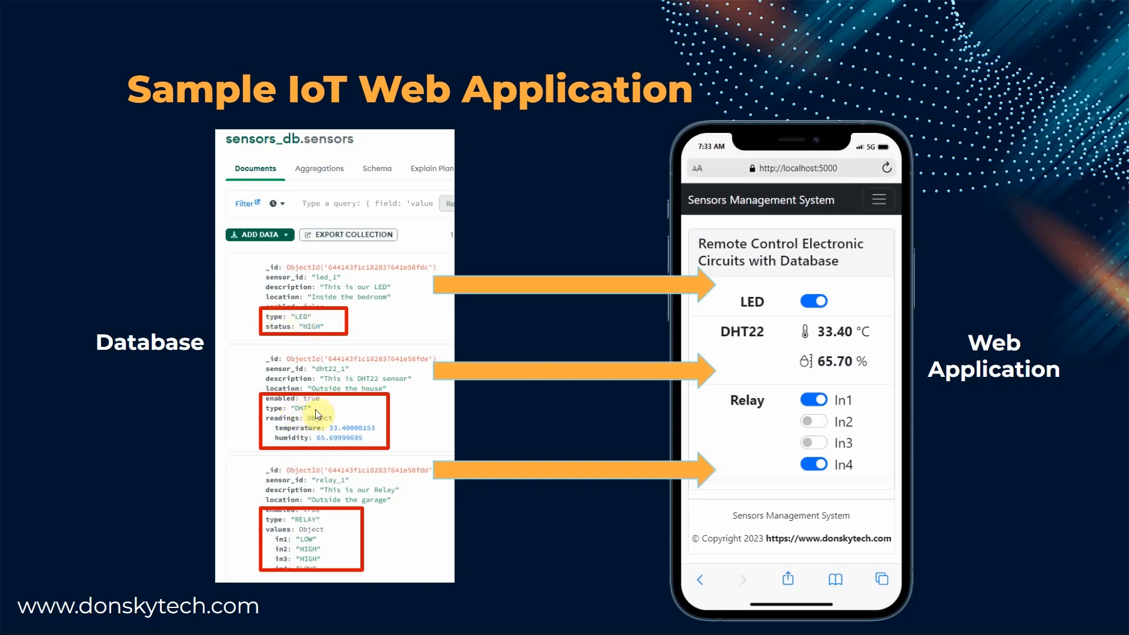
mouse_move(404, 370)
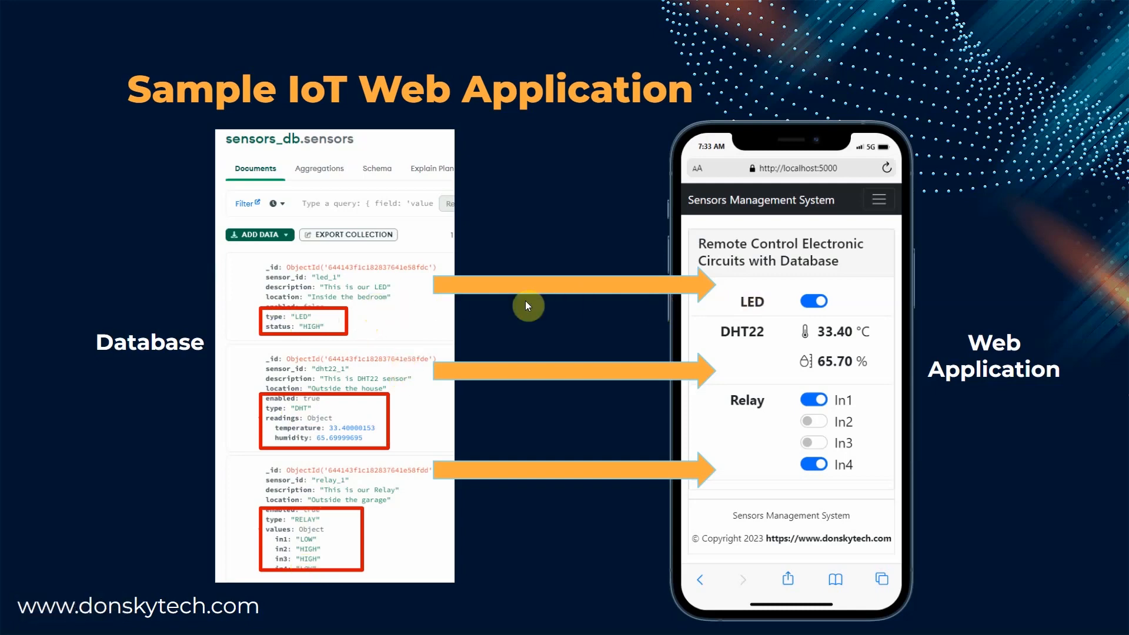
mouse_move(776, 288)
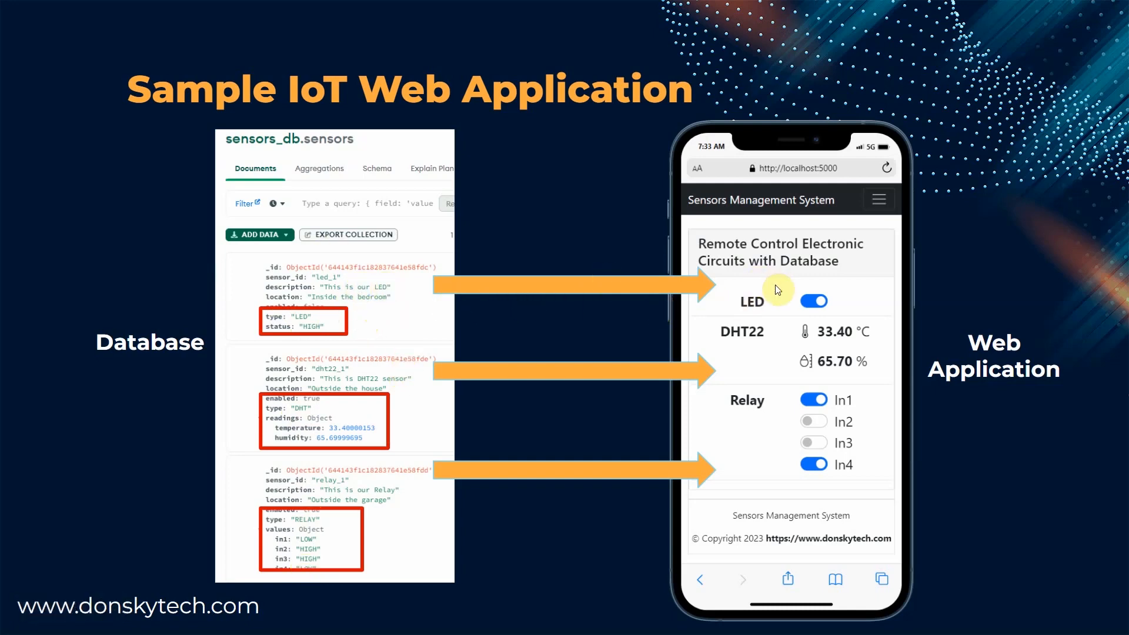
mouse_move(785, 303)
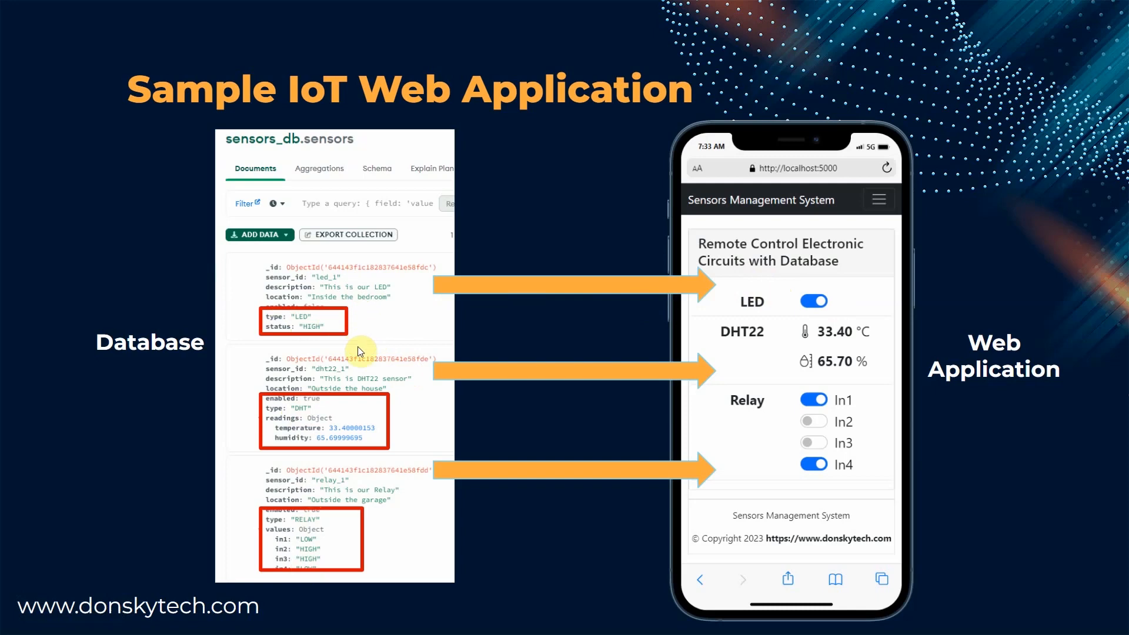
mouse_move(385, 317)
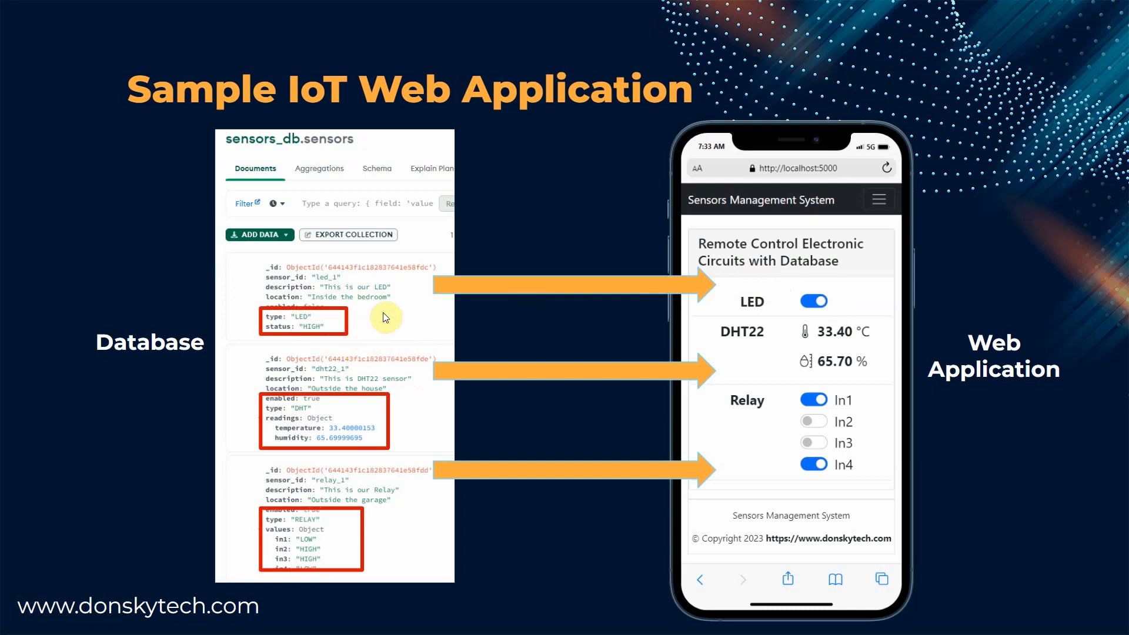
mouse_move(510, 366)
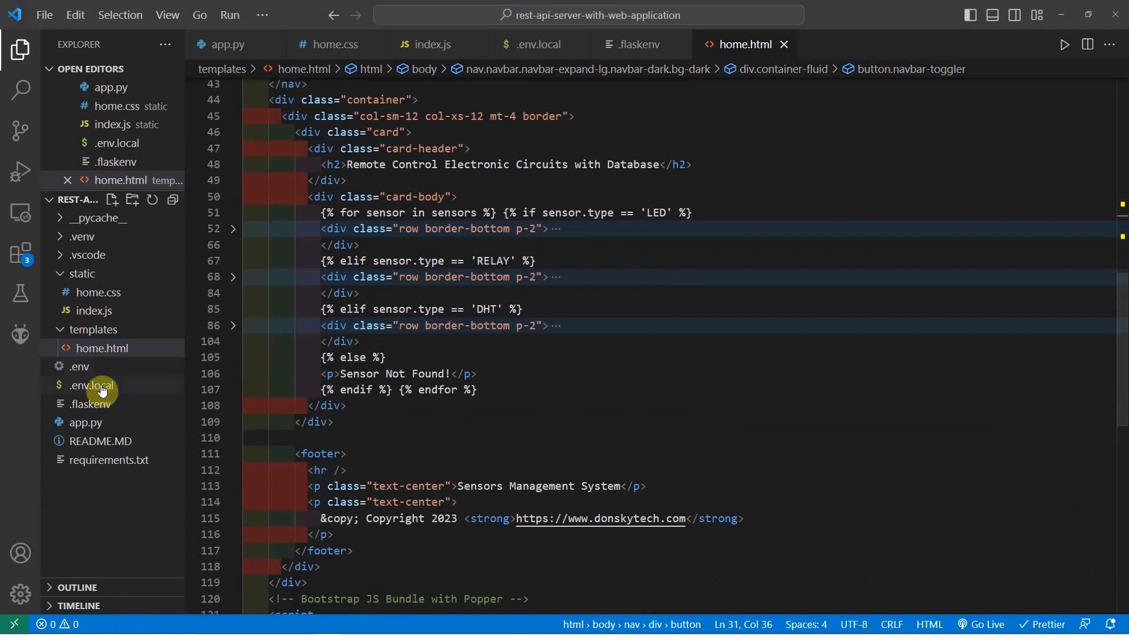
Open app.py and highlight the index route's render_template call passing sensors to home.html.
click(85, 422)
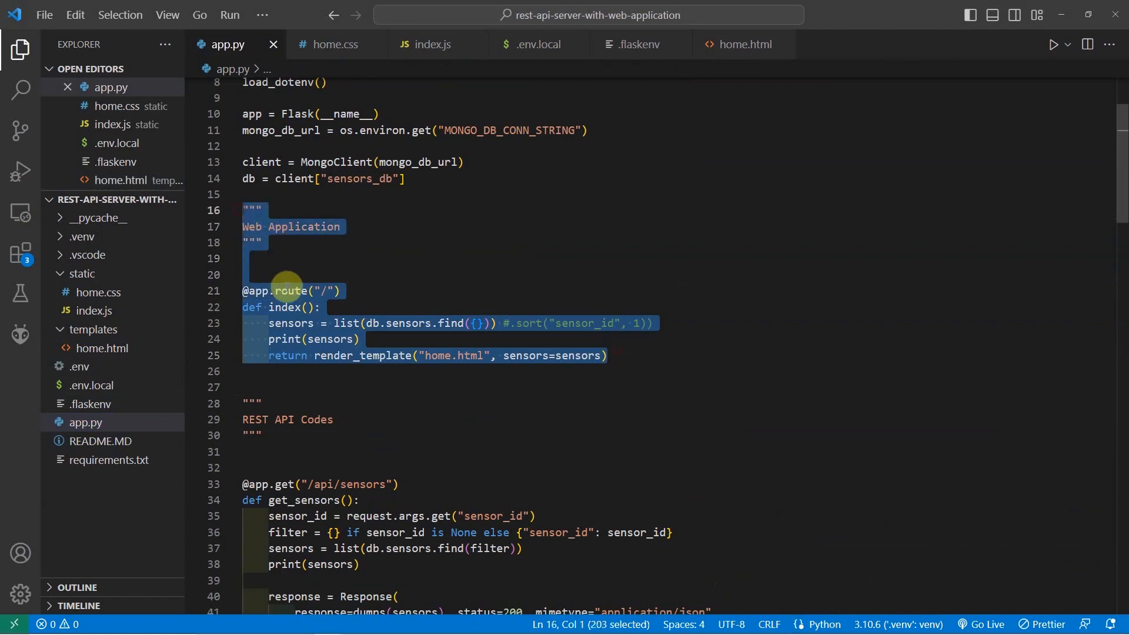
mouse_move(288, 287)
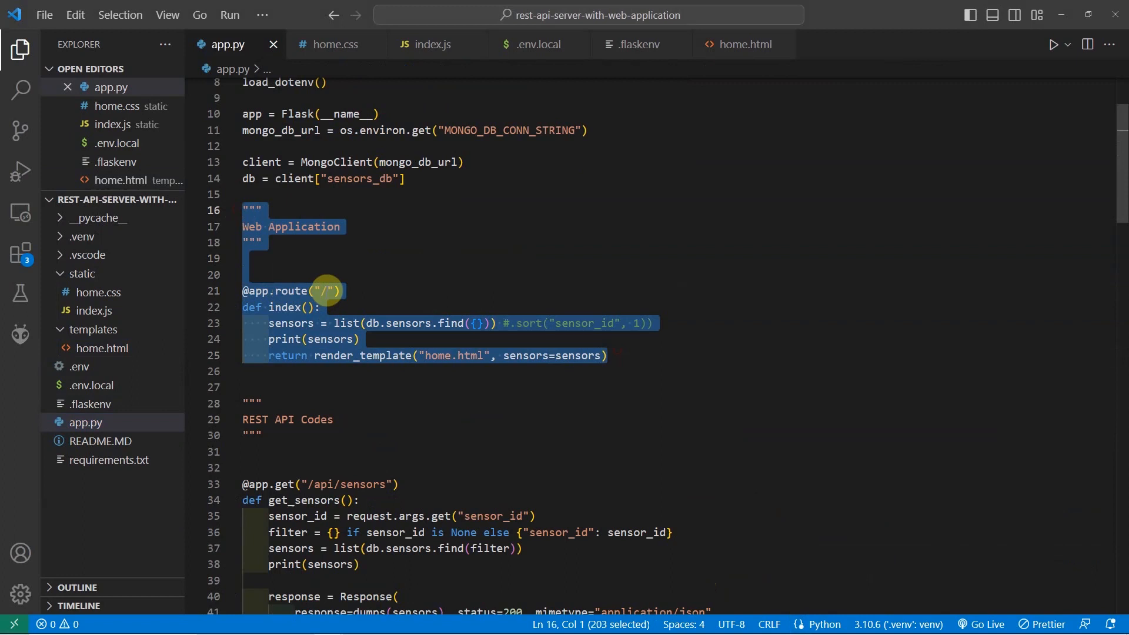
click(303, 291)
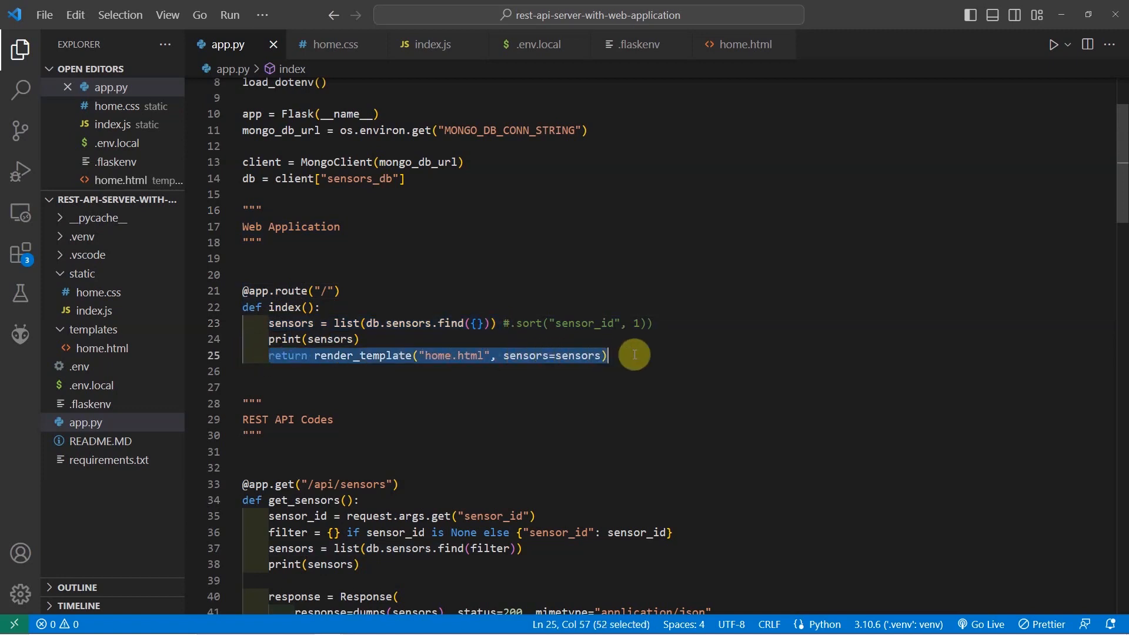
click(433, 355)
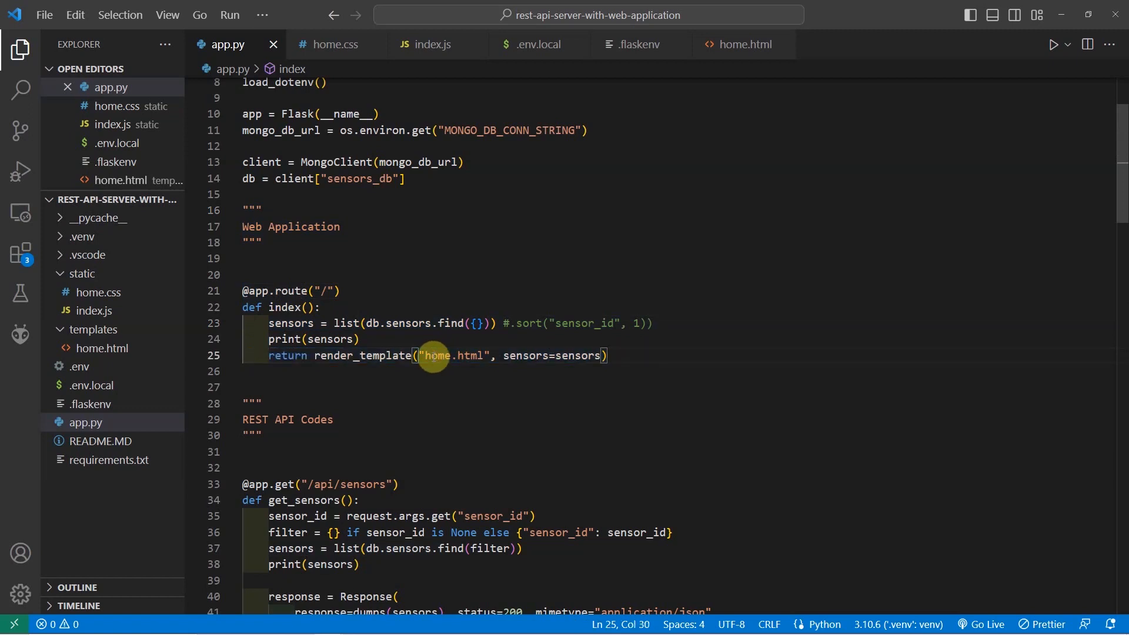
click(422, 355)
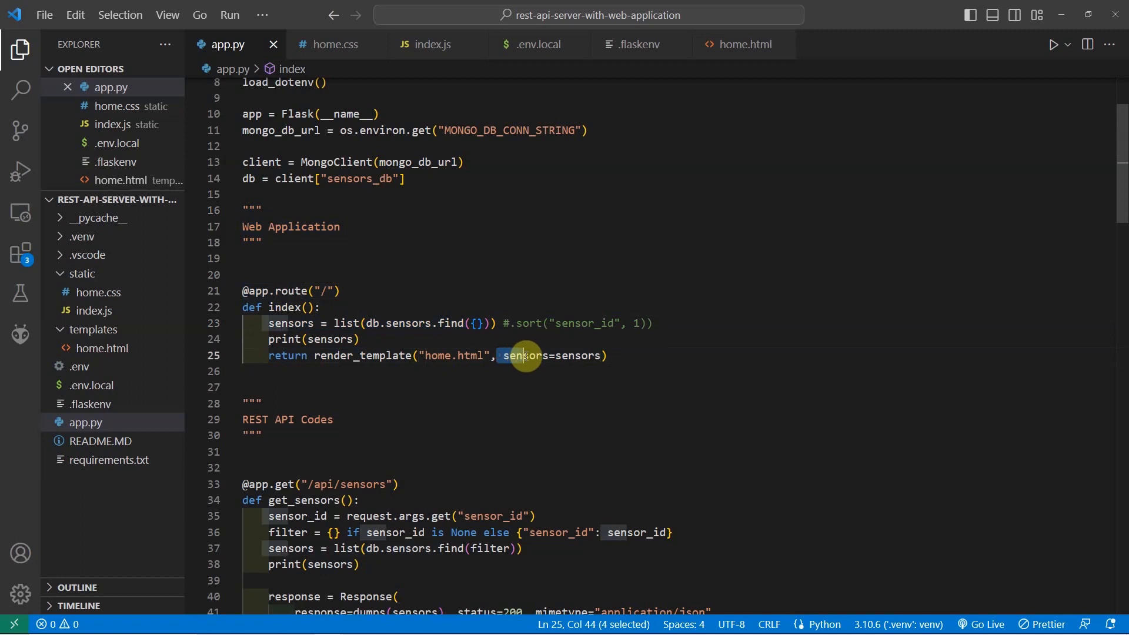
drag(518, 355, 601, 355)
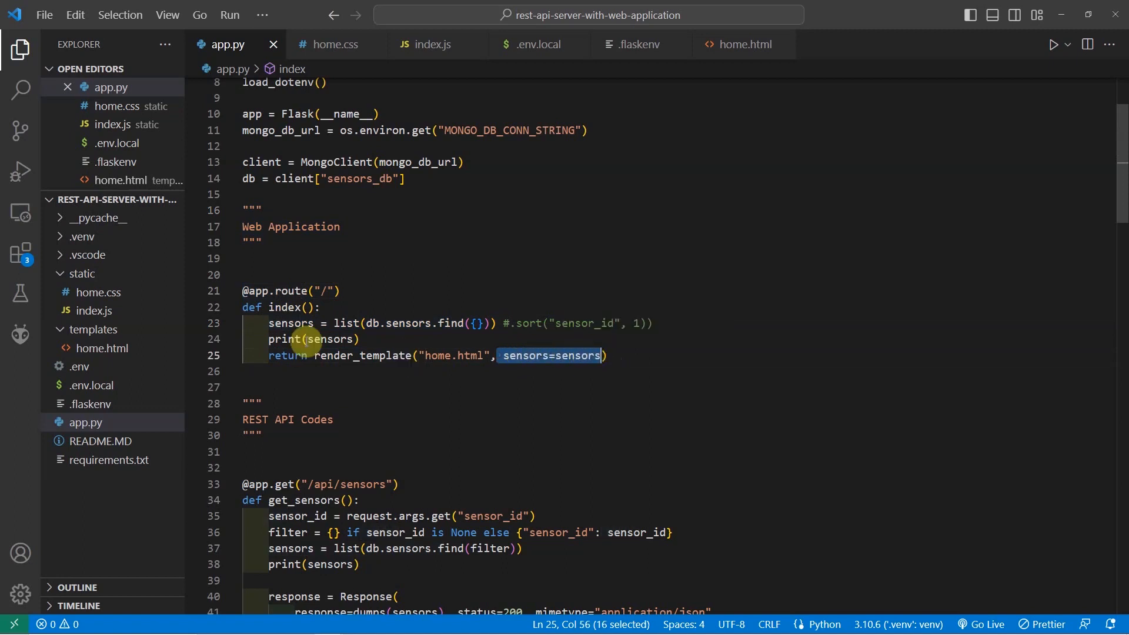
Show home.html scrolled down to the card-body Jinja loop over sensors at line 51.
click(101, 348)
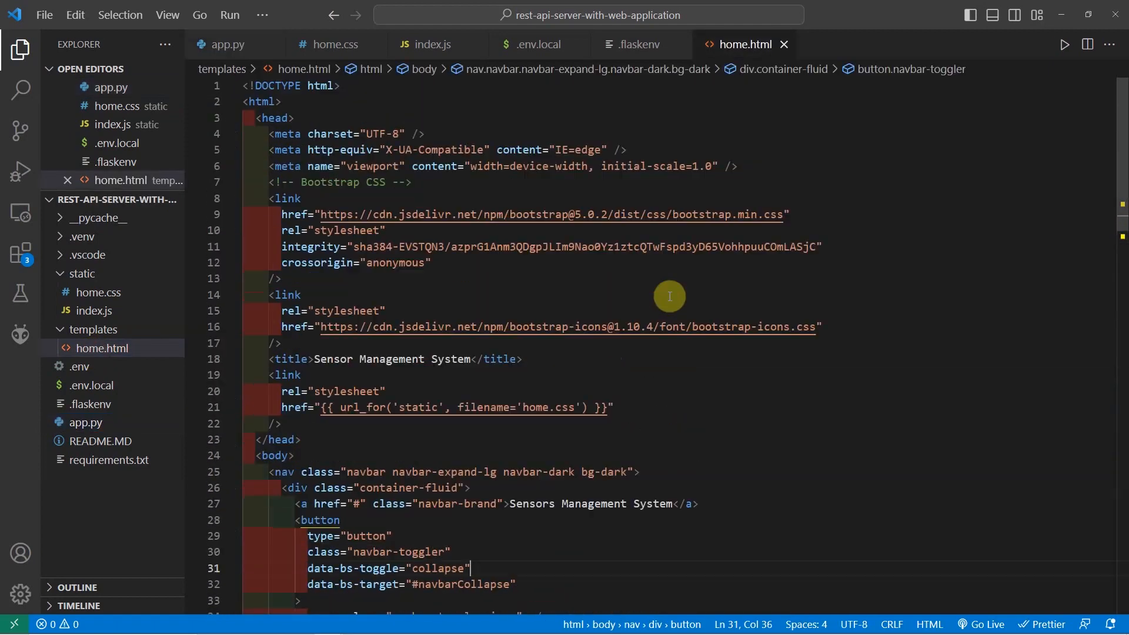
mouse_move(559, 181)
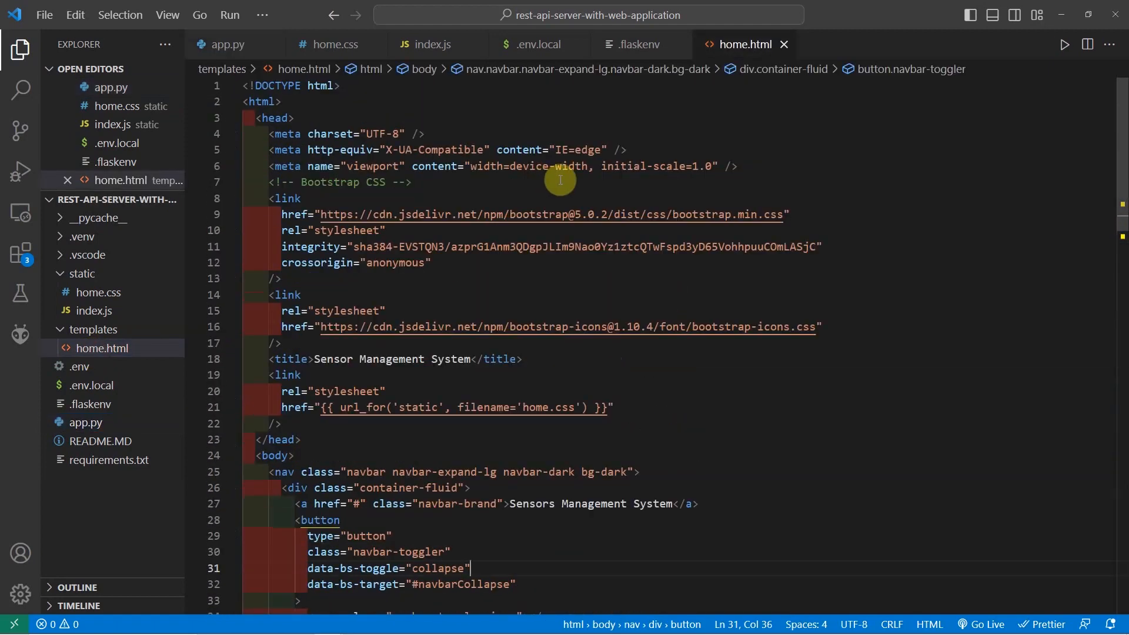
mouse_move(756, 226)
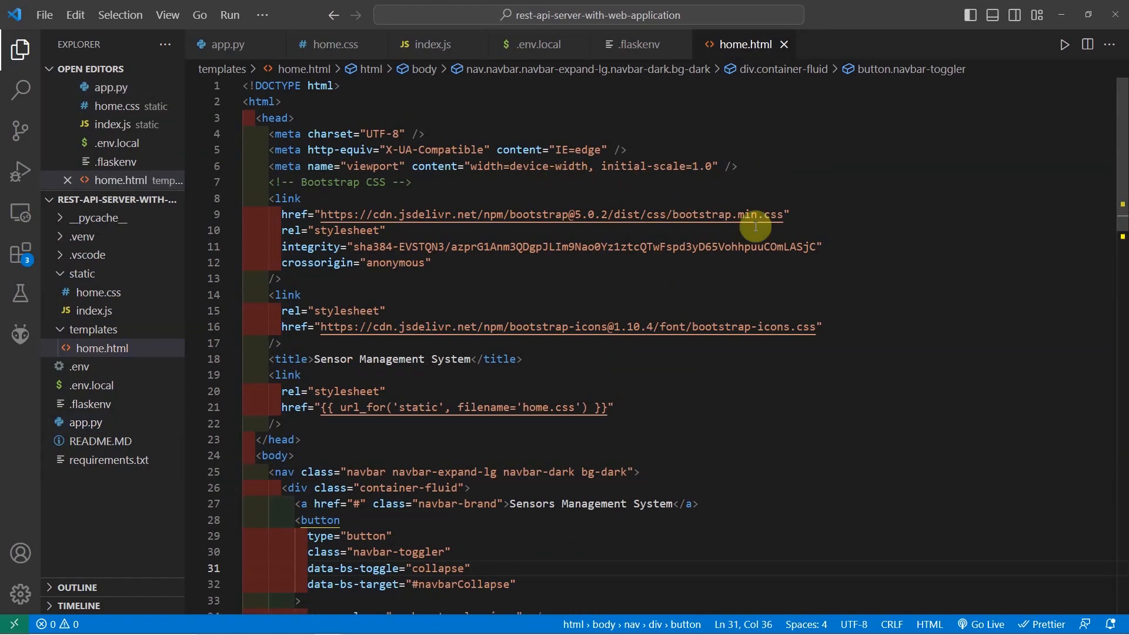
scroll(down, 3)
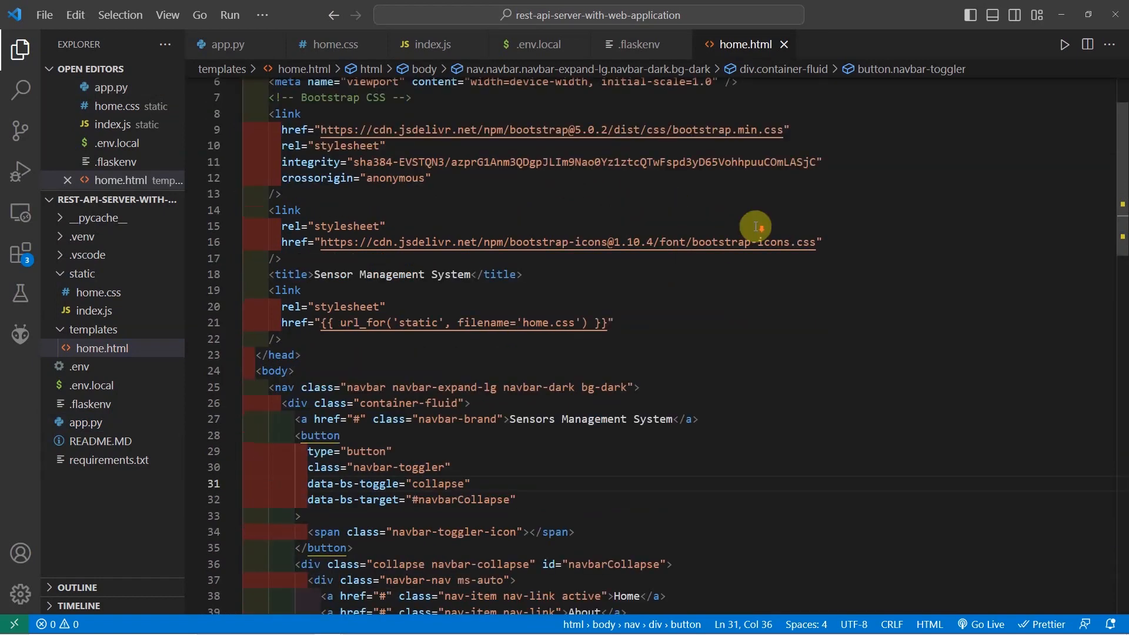
scroll(down, 3)
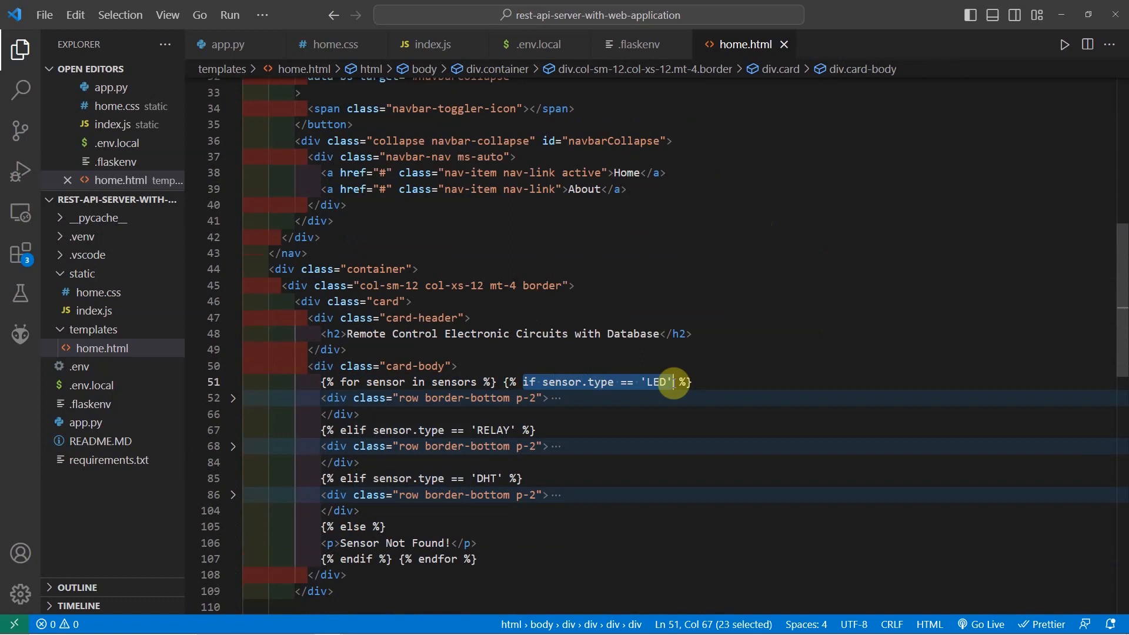
mouse_move(603, 382)
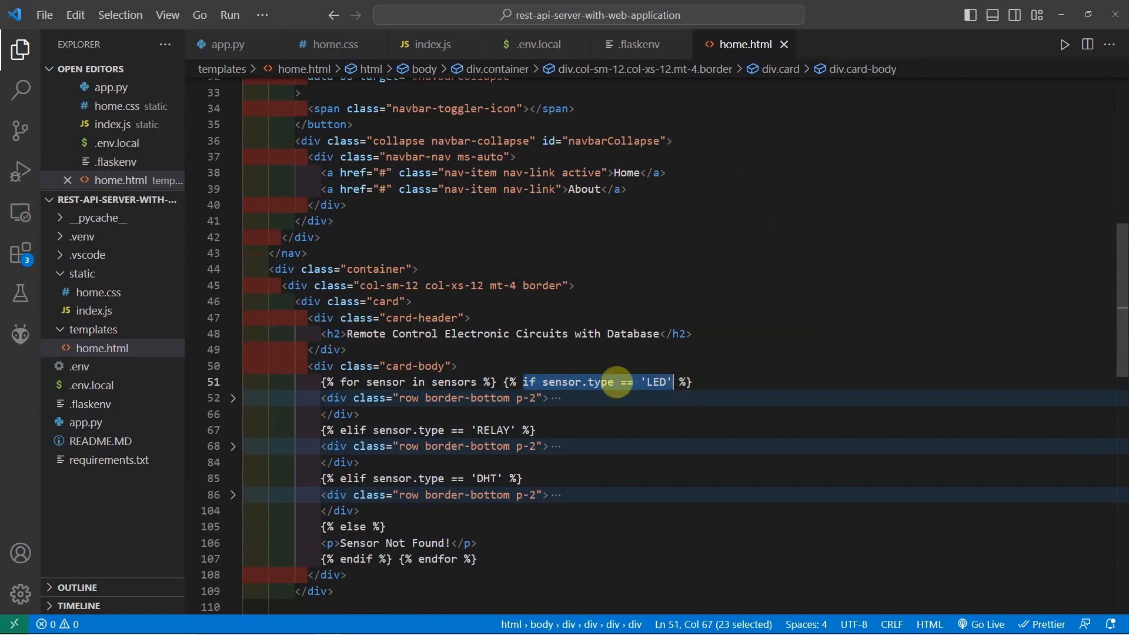
mouse_move(651, 382)
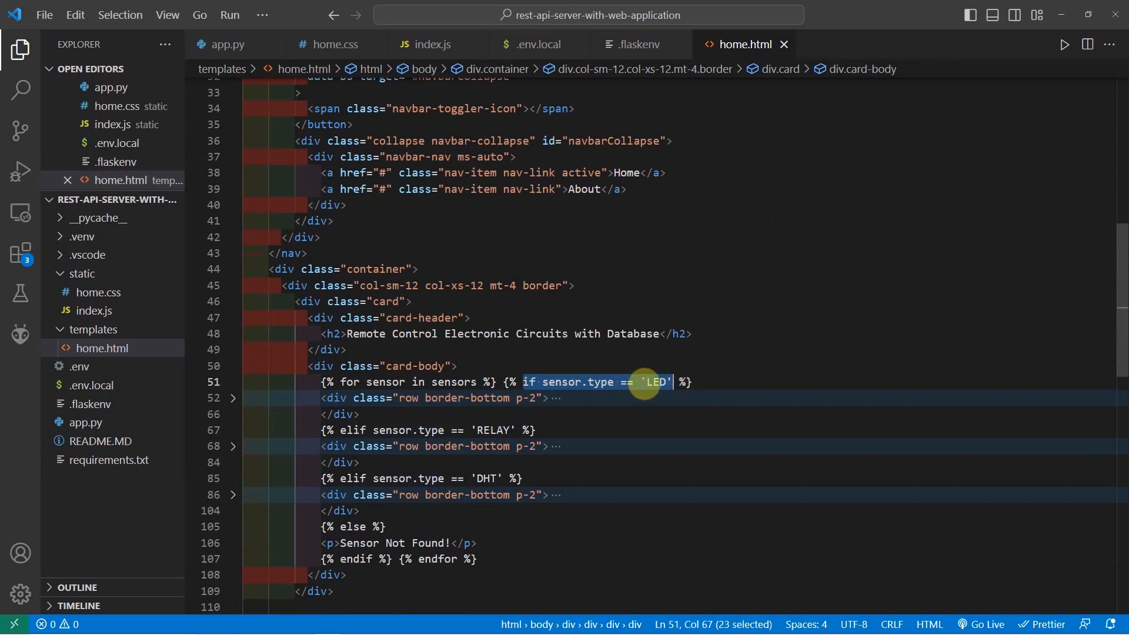
Mark the LED form-switch markup in home.html, then show Bootstrap's 'Checks and radios' docs.
click(233, 398)
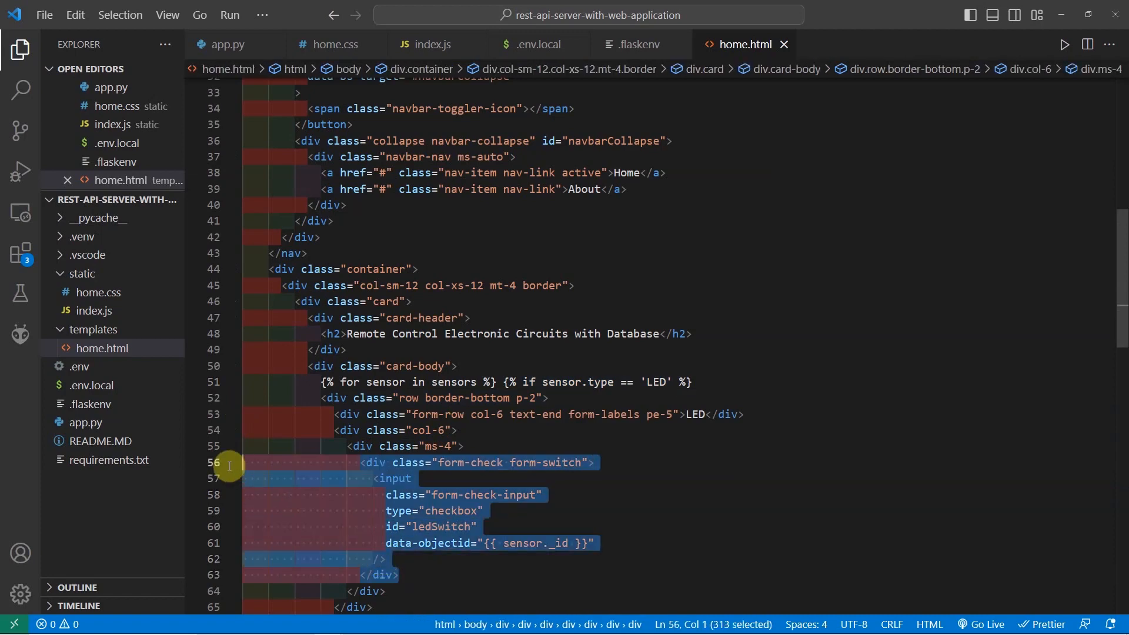
mouse_move(403, 431)
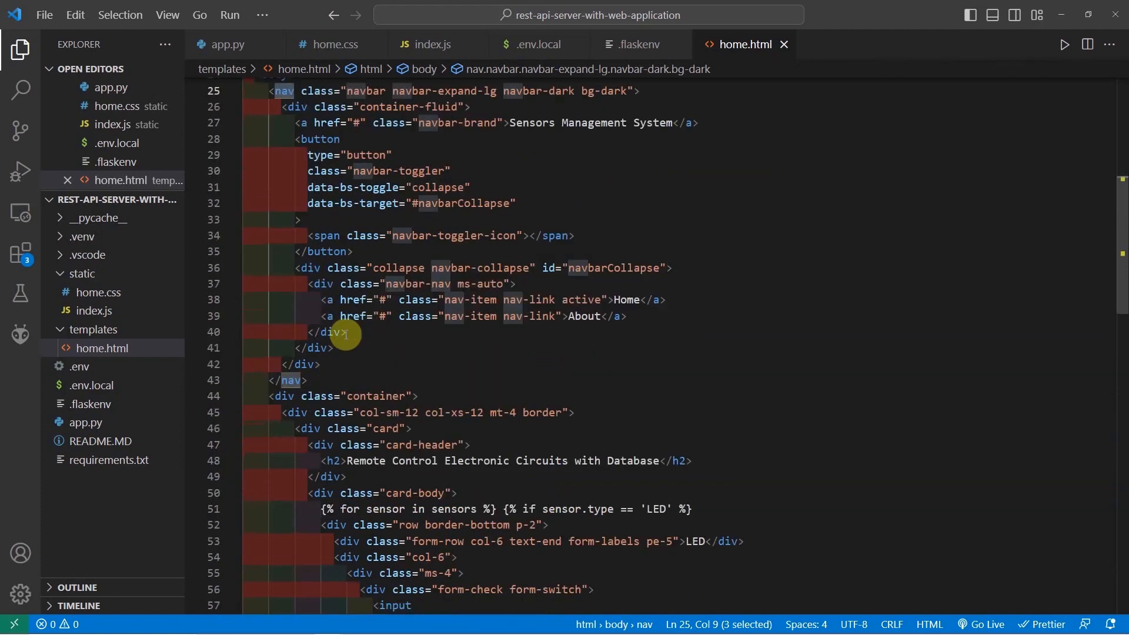
double_click(376, 396)
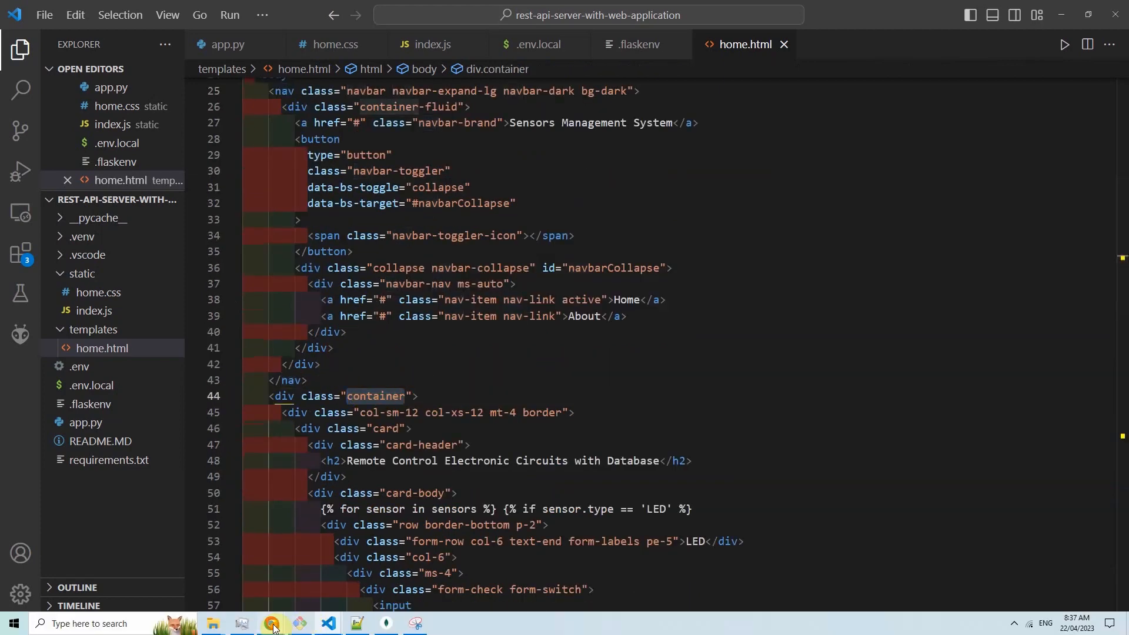
click(270, 623)
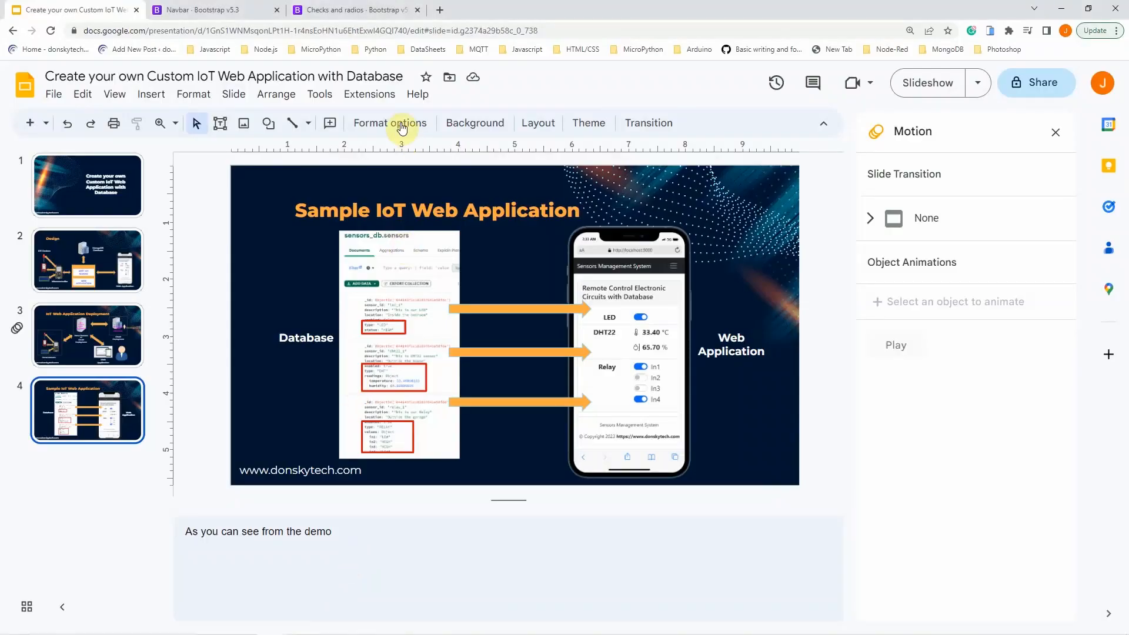
click(354, 9)
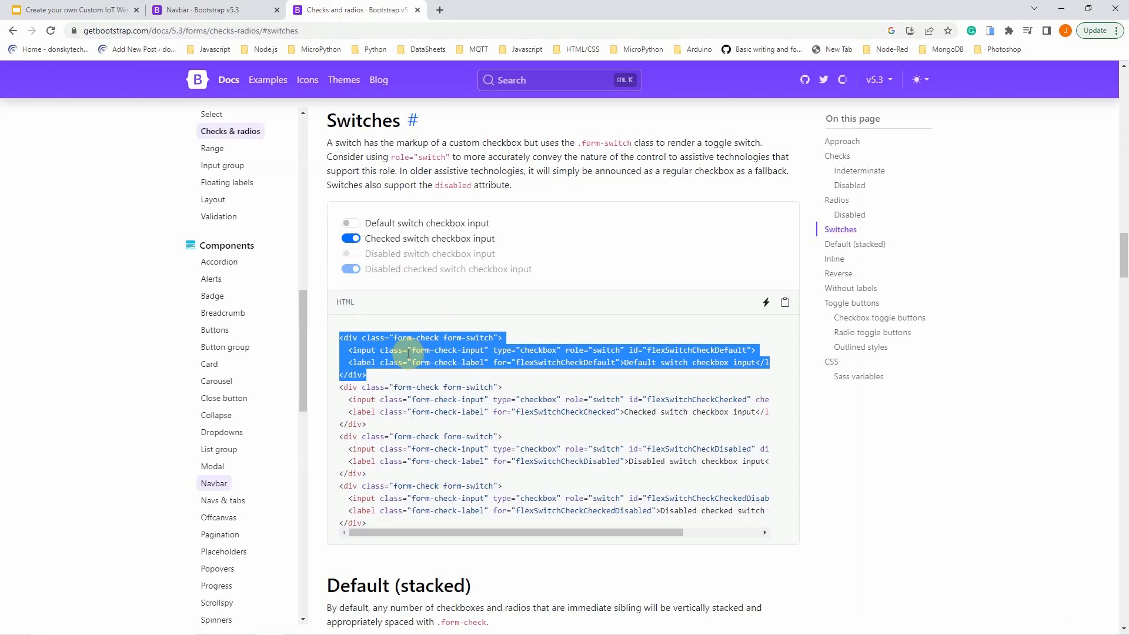
Review the Bootstrap switch input markup, then return to home.html in VS Code.
click(374, 362)
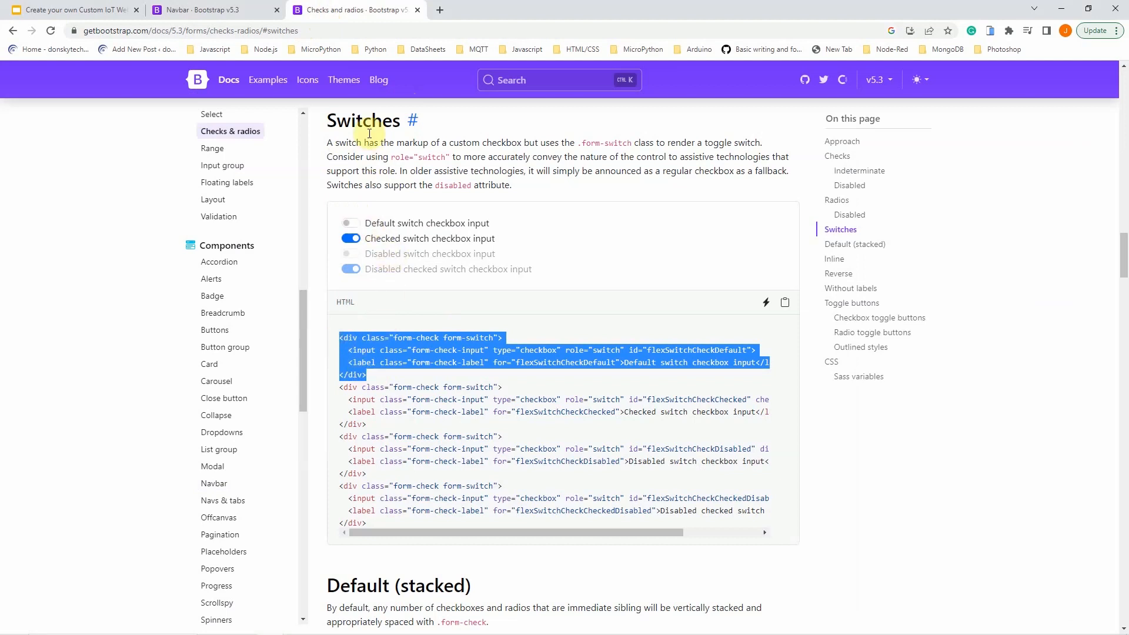
click(364, 375)
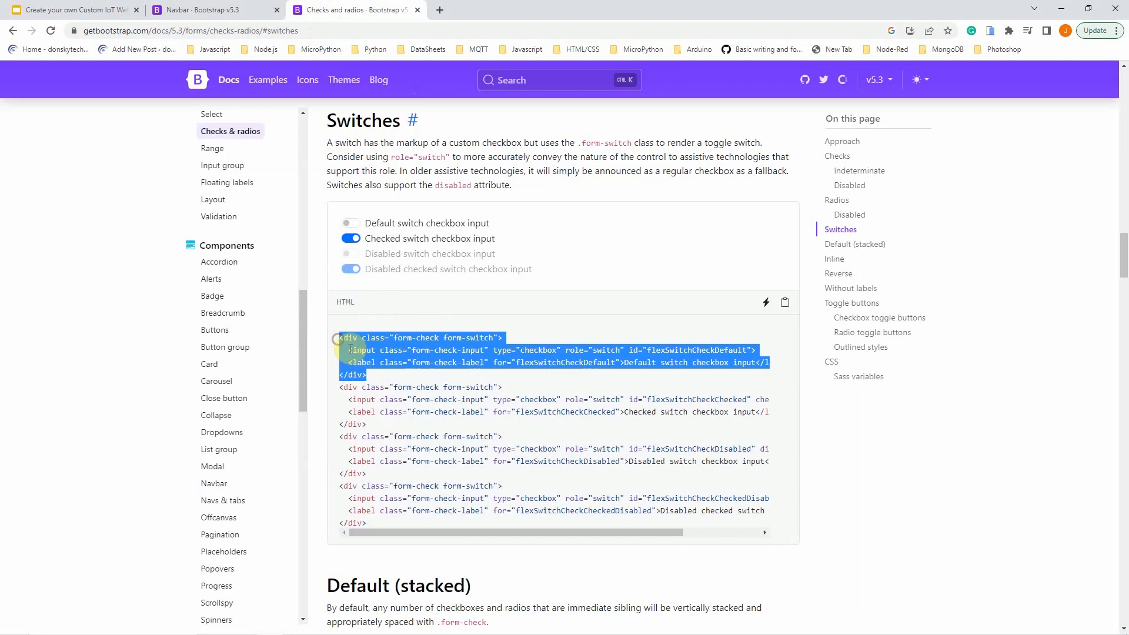
click(360, 350)
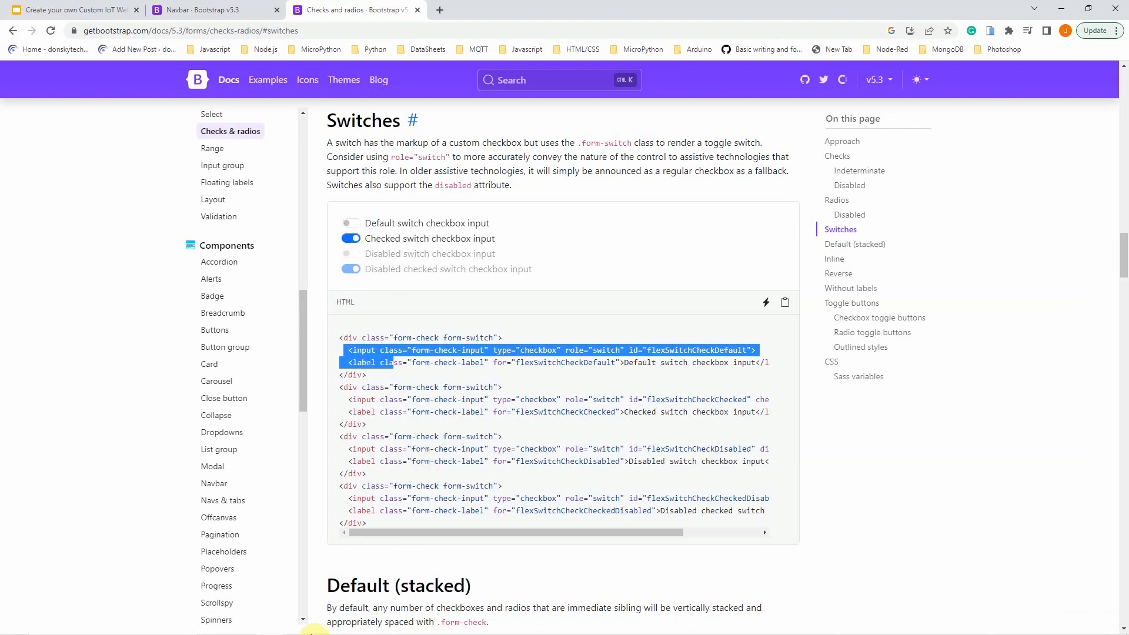
mouse_move(275, 567)
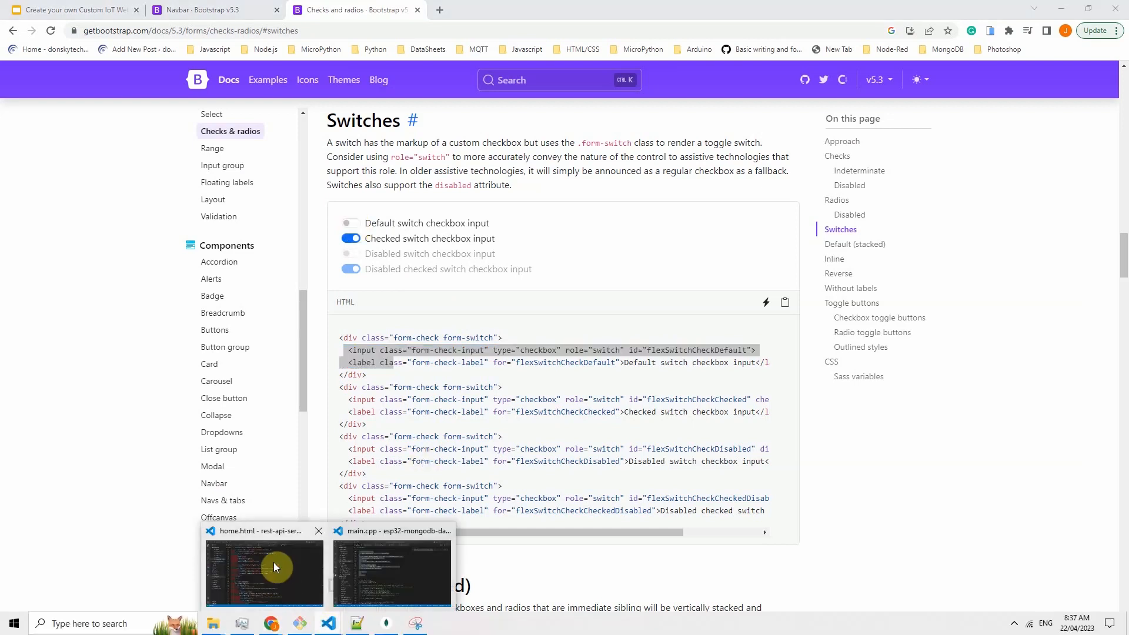
click(274, 567)
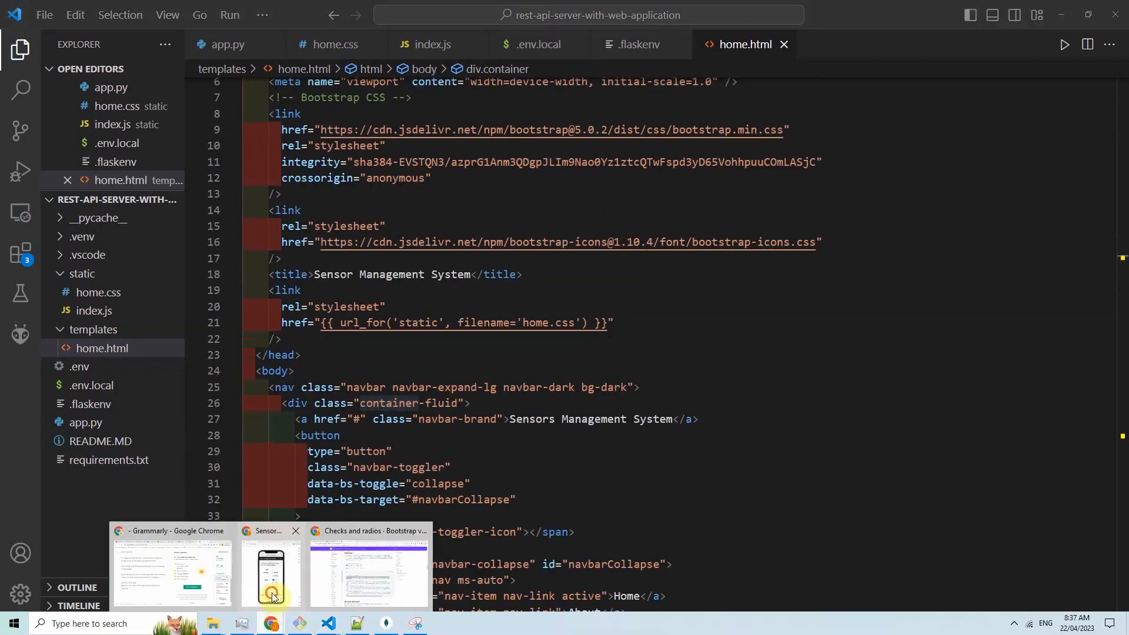
Bring up the Sensors Management System page and deactivate its phone simulator.
click(271, 573)
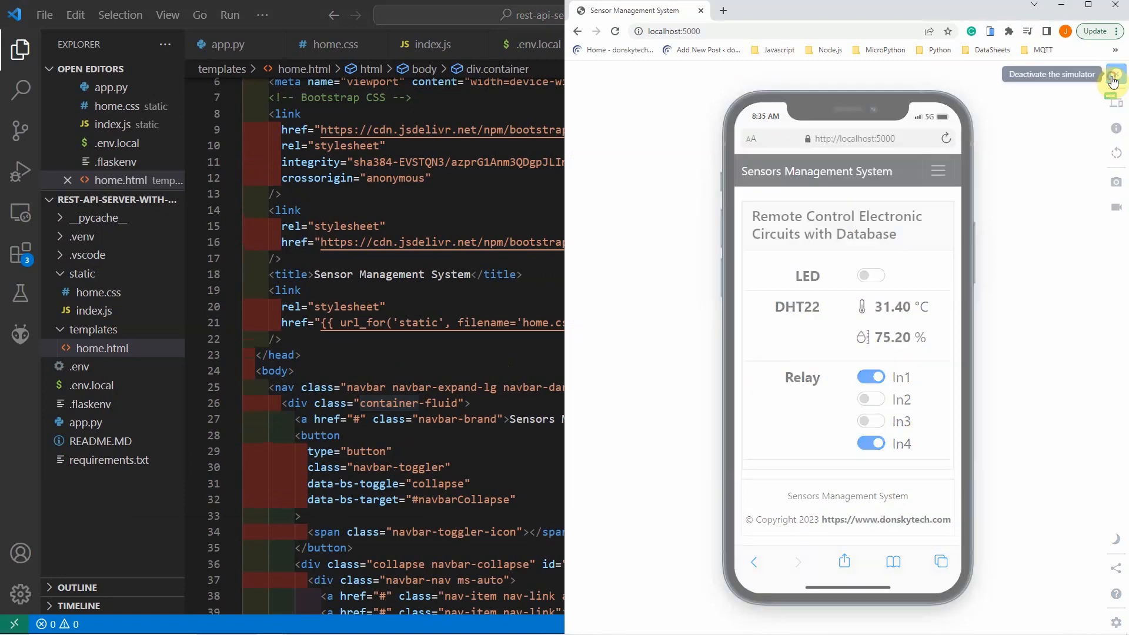
click(1114, 74)
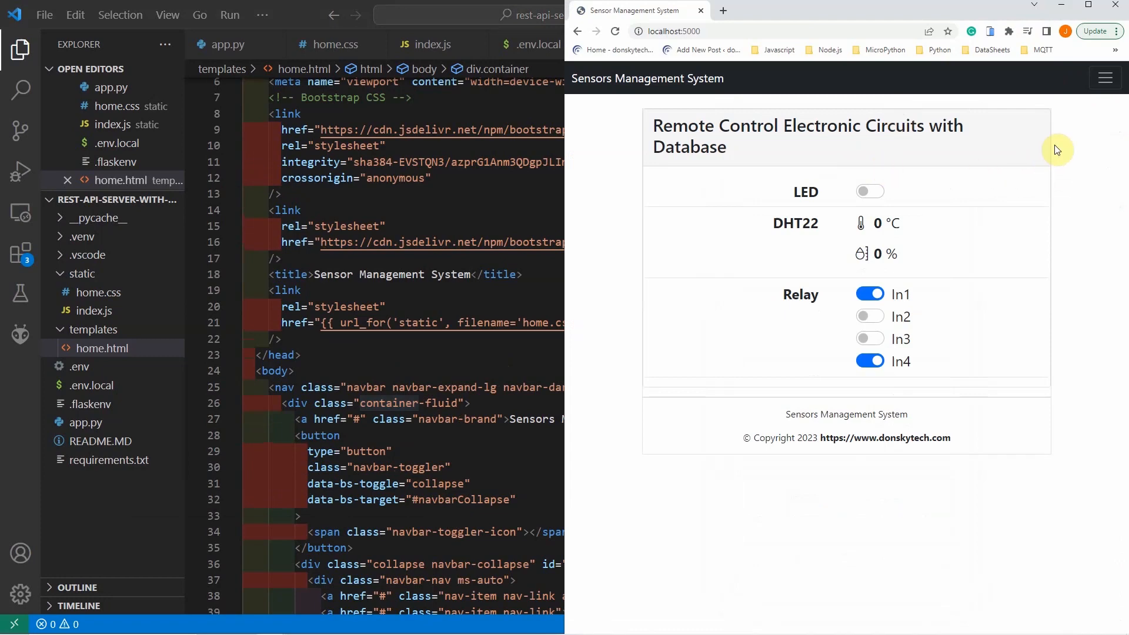
mouse_move(836, 402)
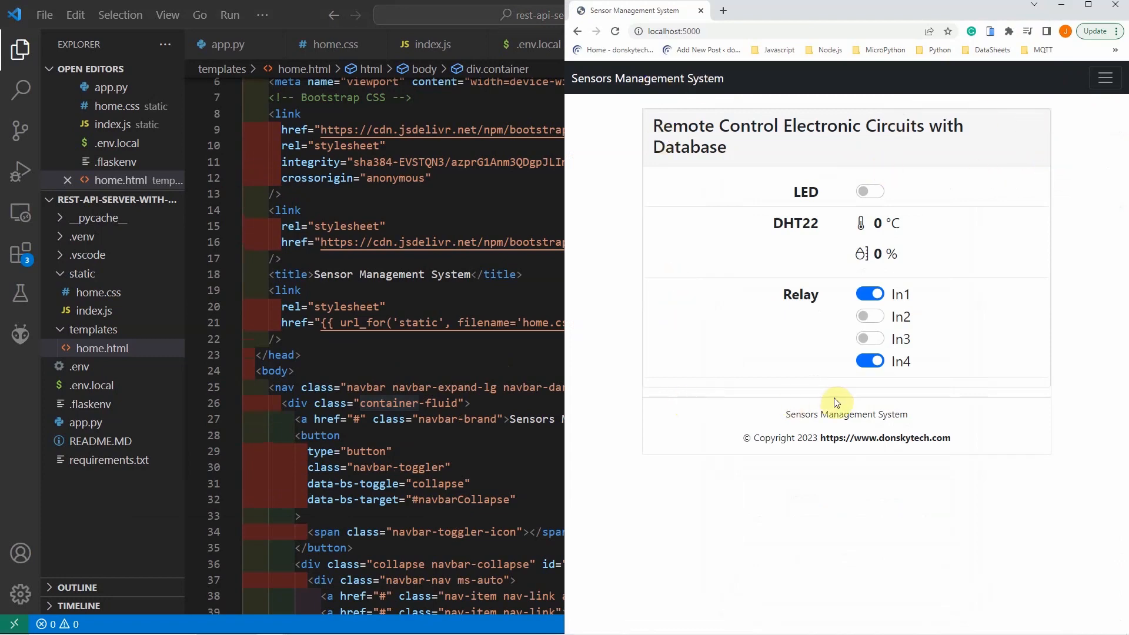
mouse_move(997, 407)
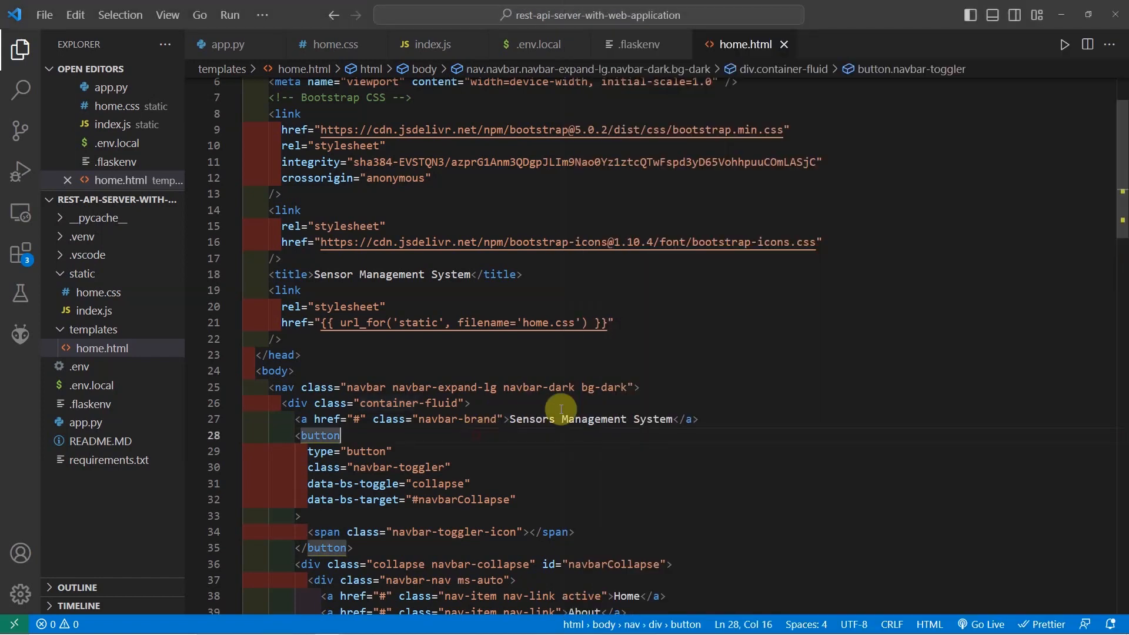
Scroll home.html to the LED block, highlight the data-objectid _id attribute, then open index.js.
scroll(down, 3)
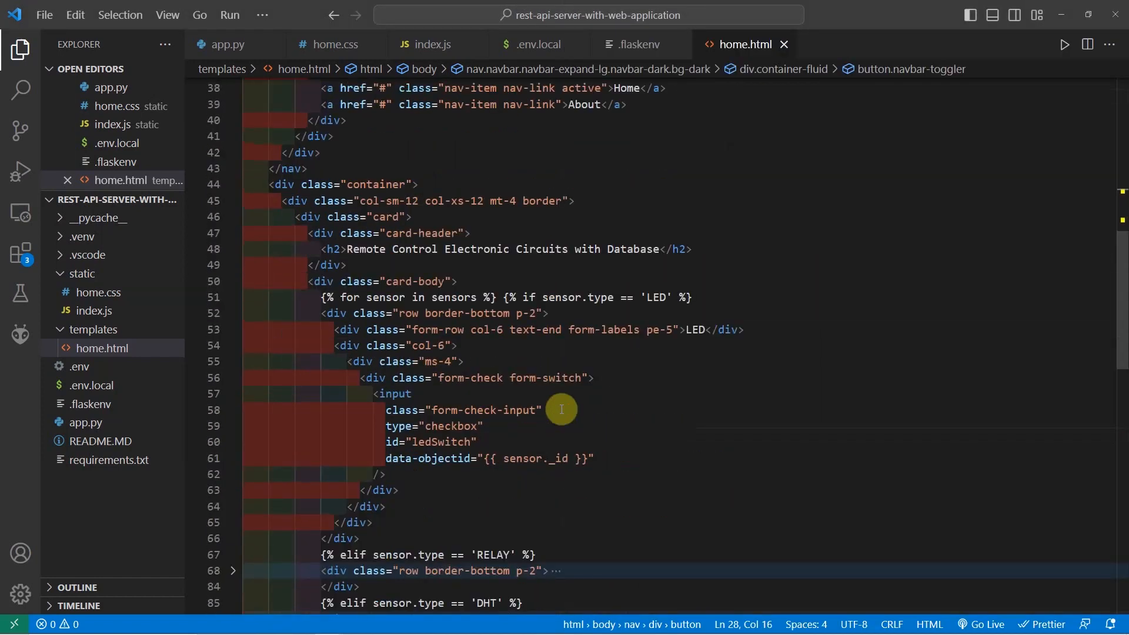
scroll(down, 3)
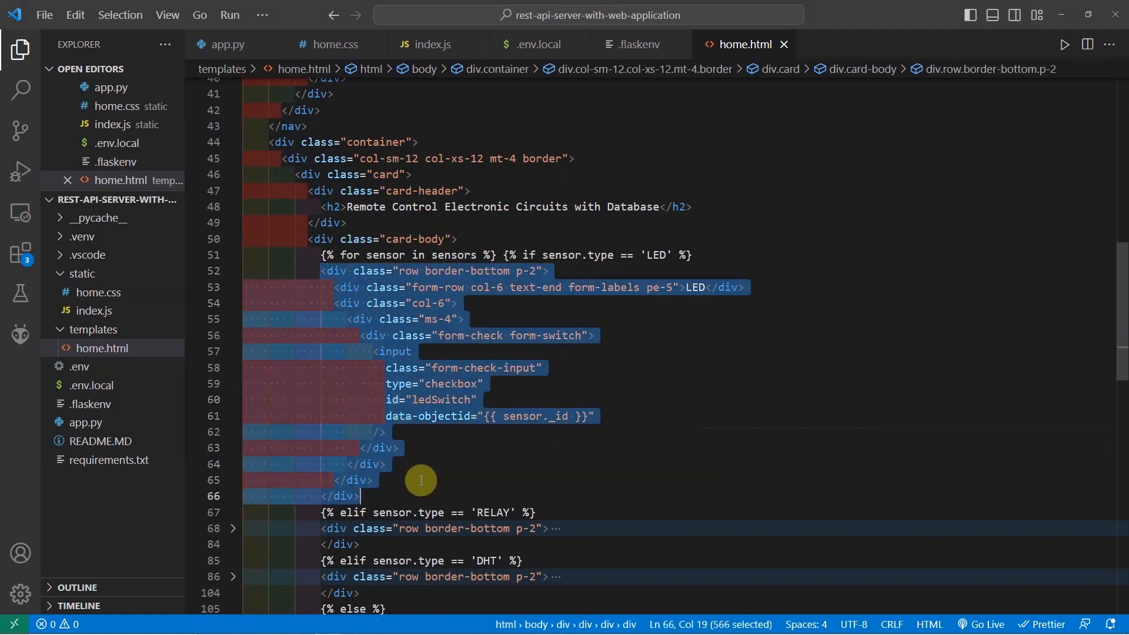
mouse_move(479, 399)
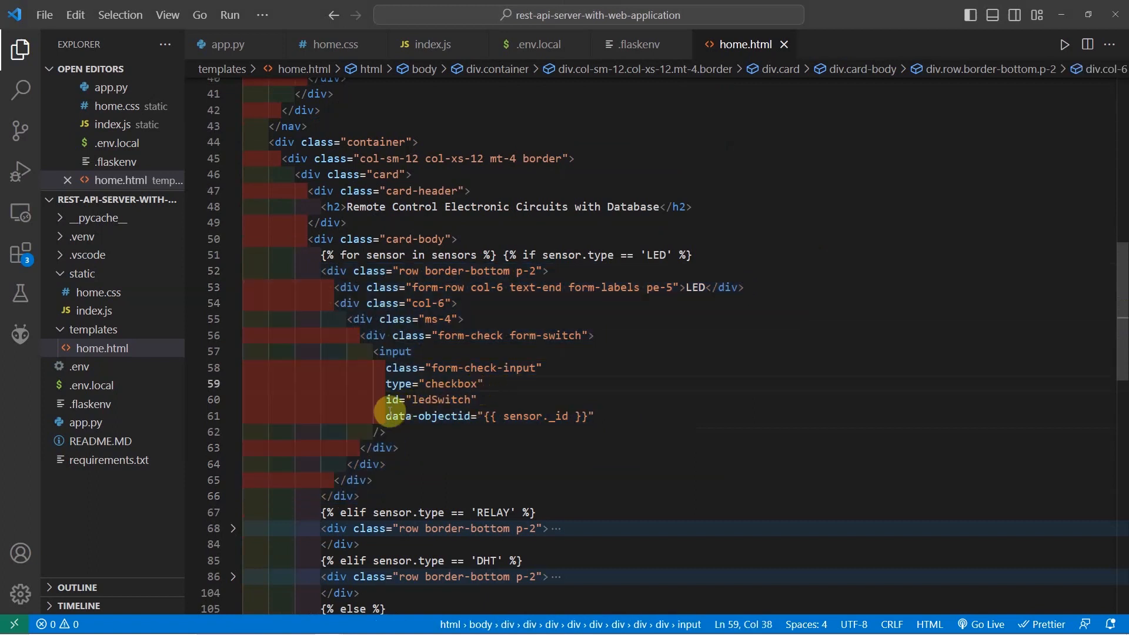
drag(385, 416, 594, 416)
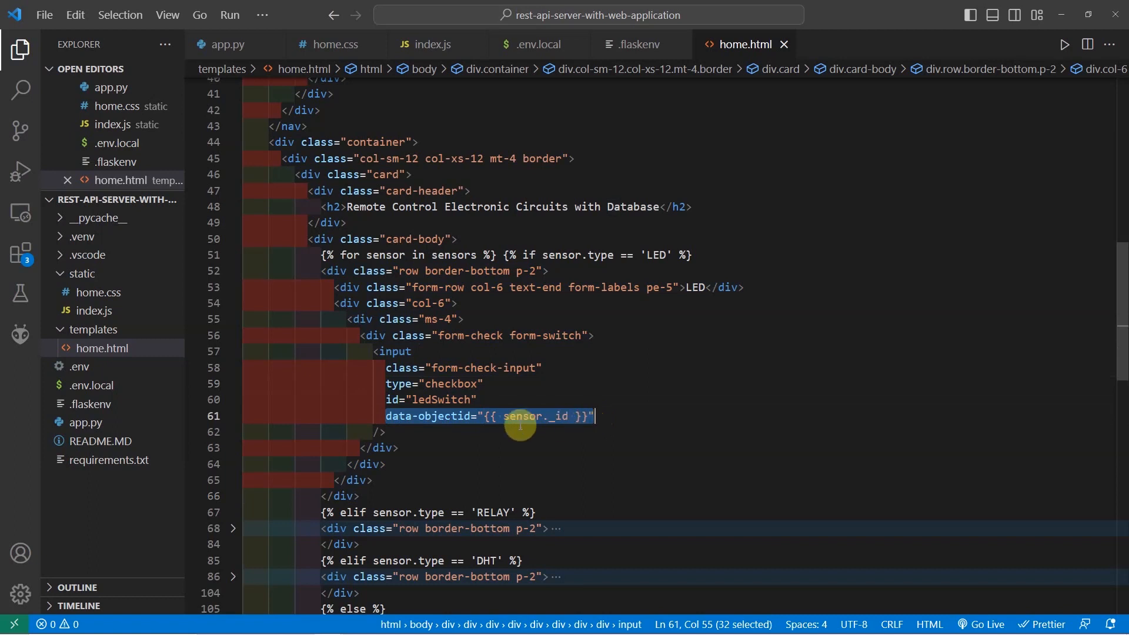
mouse_move(446, 432)
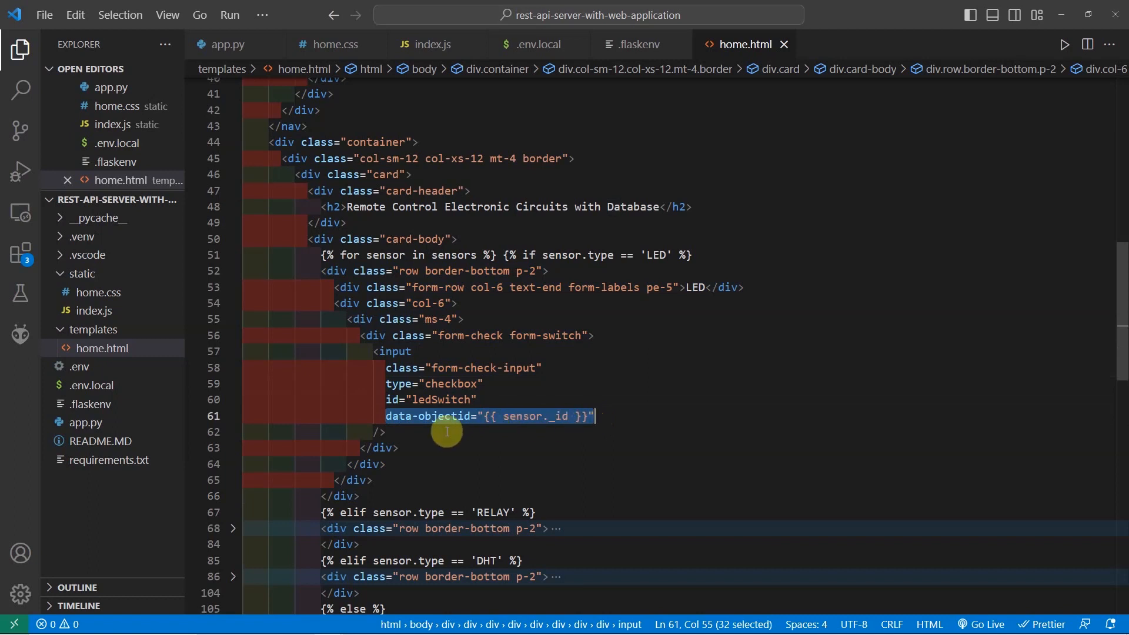
click(385, 432)
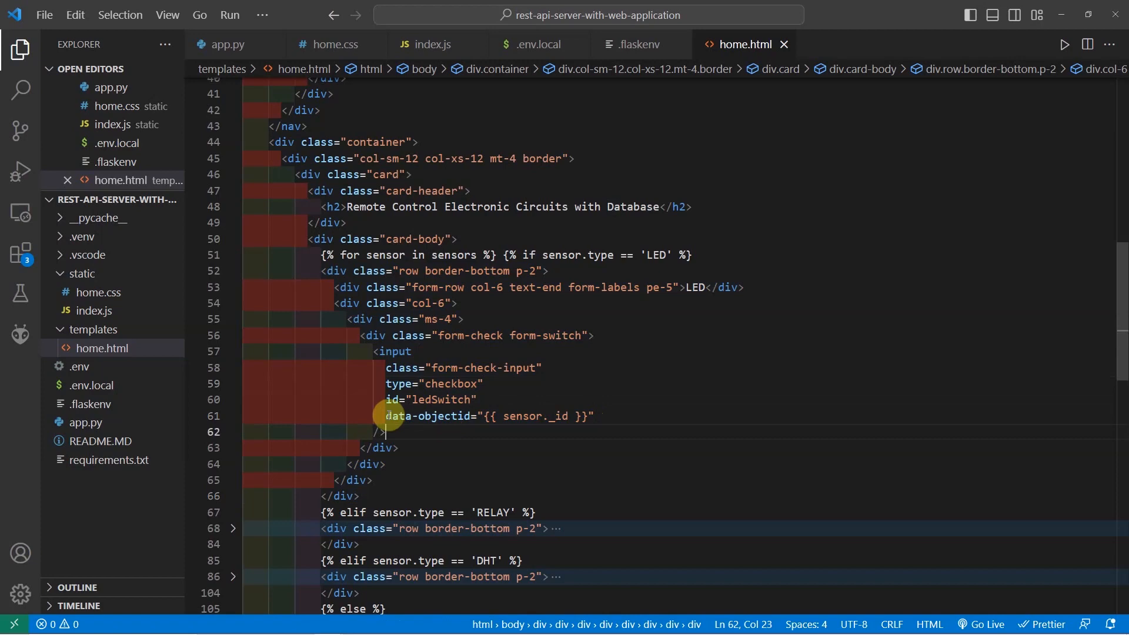
drag(385, 415, 593, 416)
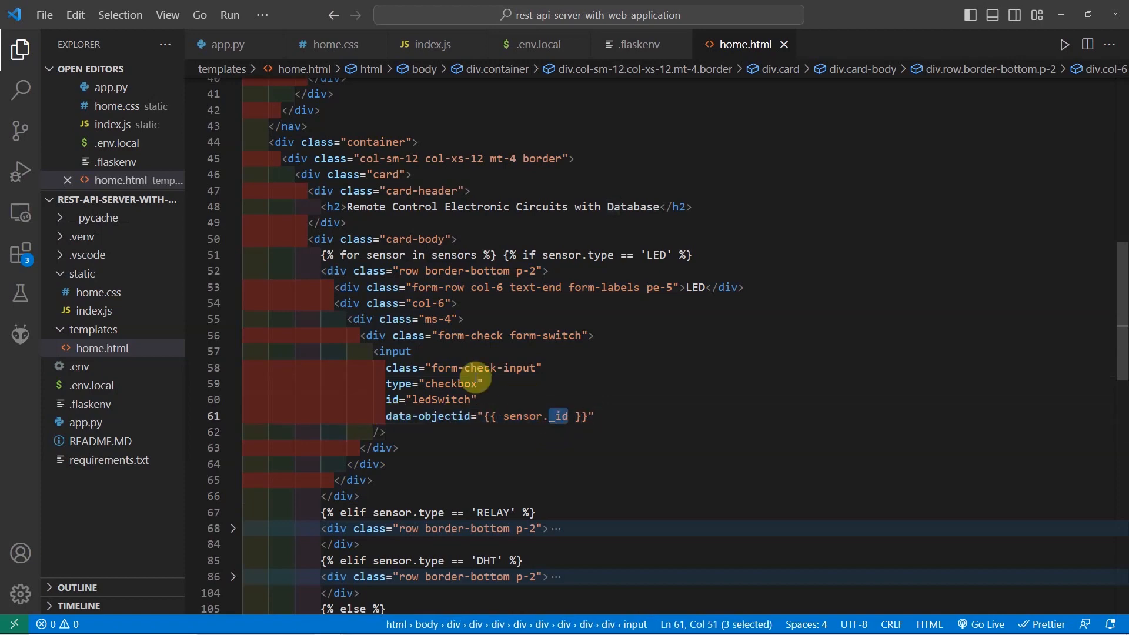
click(94, 310)
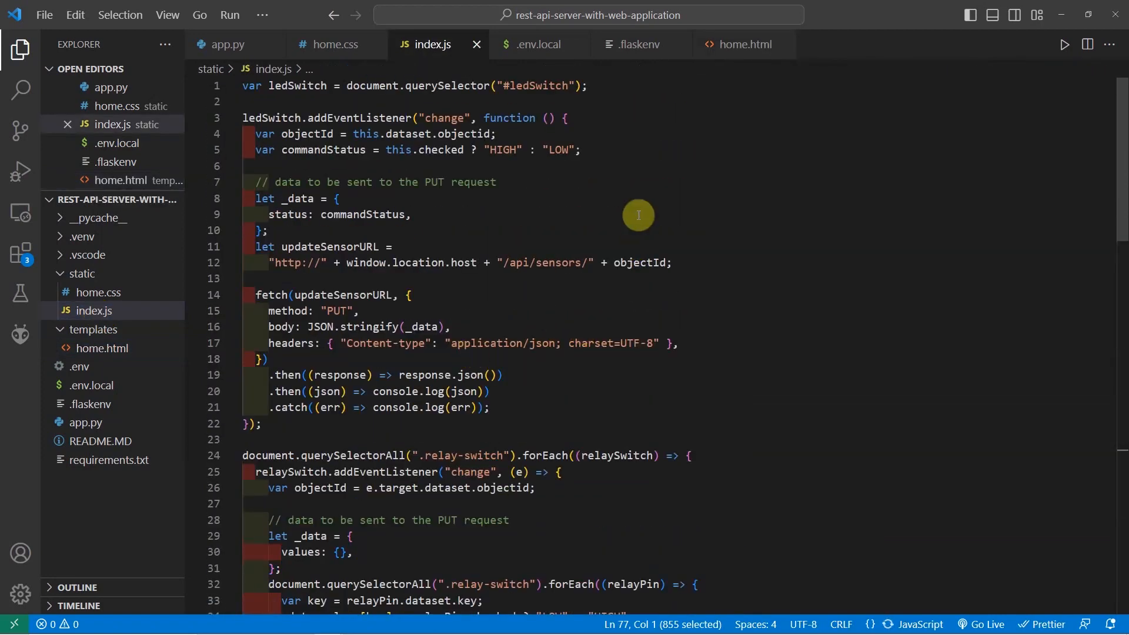
Highlight the ledSwitch selector, its change listener, objectId read, and the fetch PUT method.
click(411, 214)
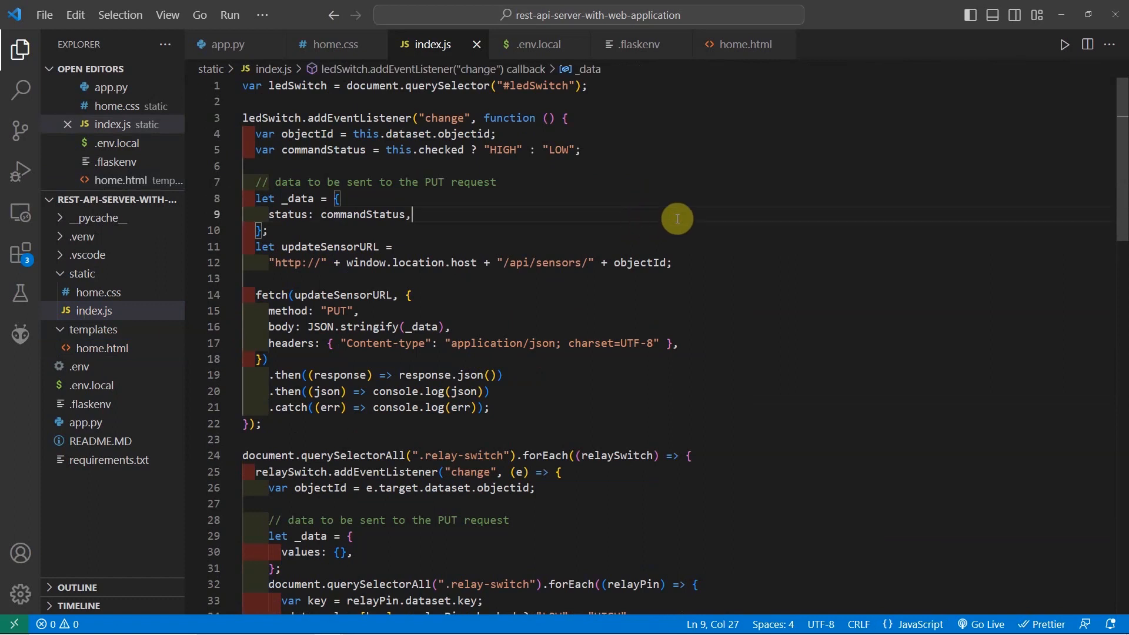
mouse_move(484, 113)
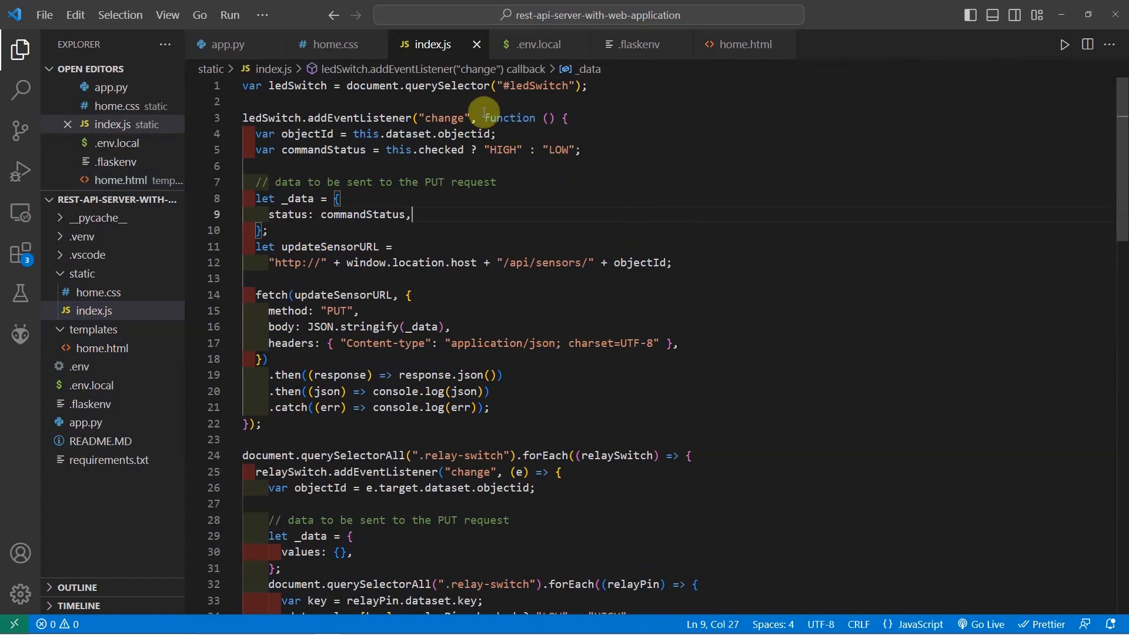
double_click(534, 85)
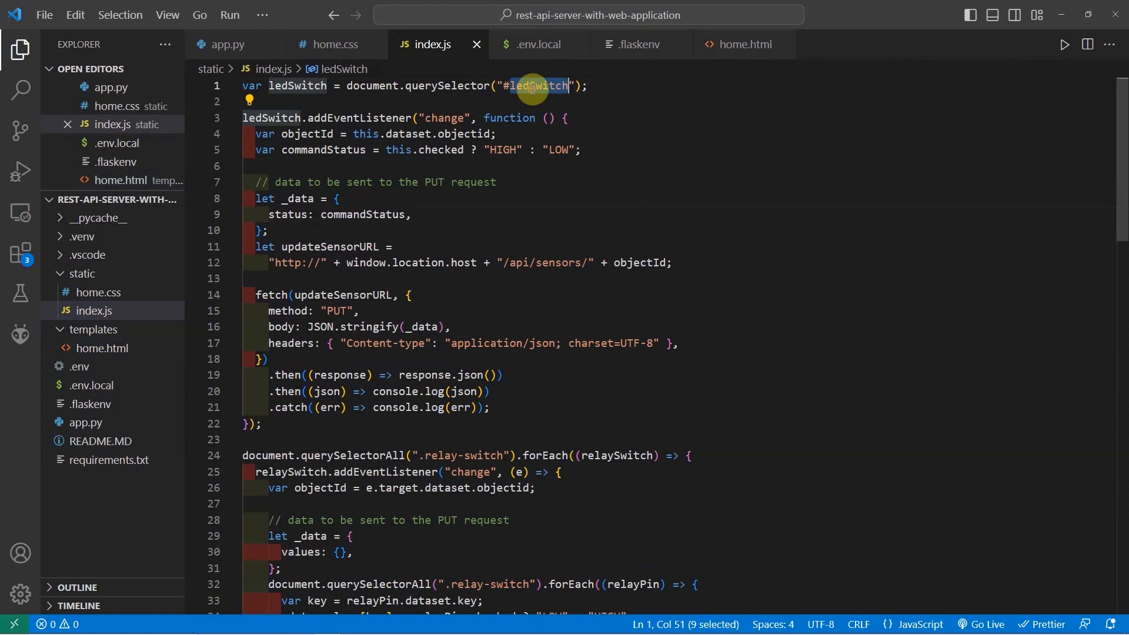
double_click(360, 118)
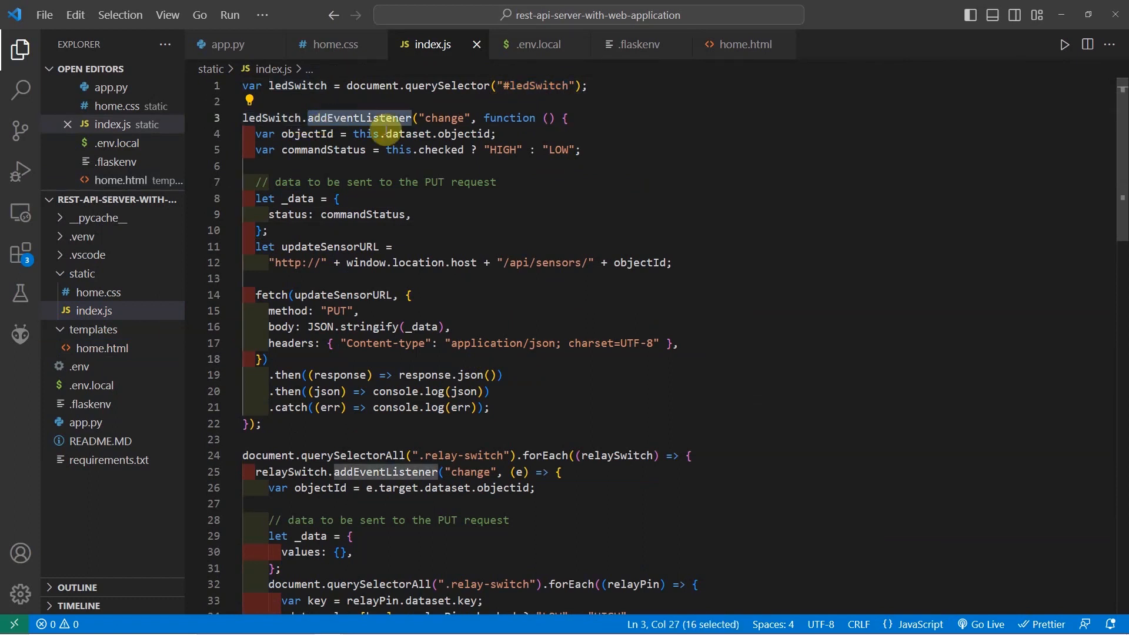
double_click(444, 118)
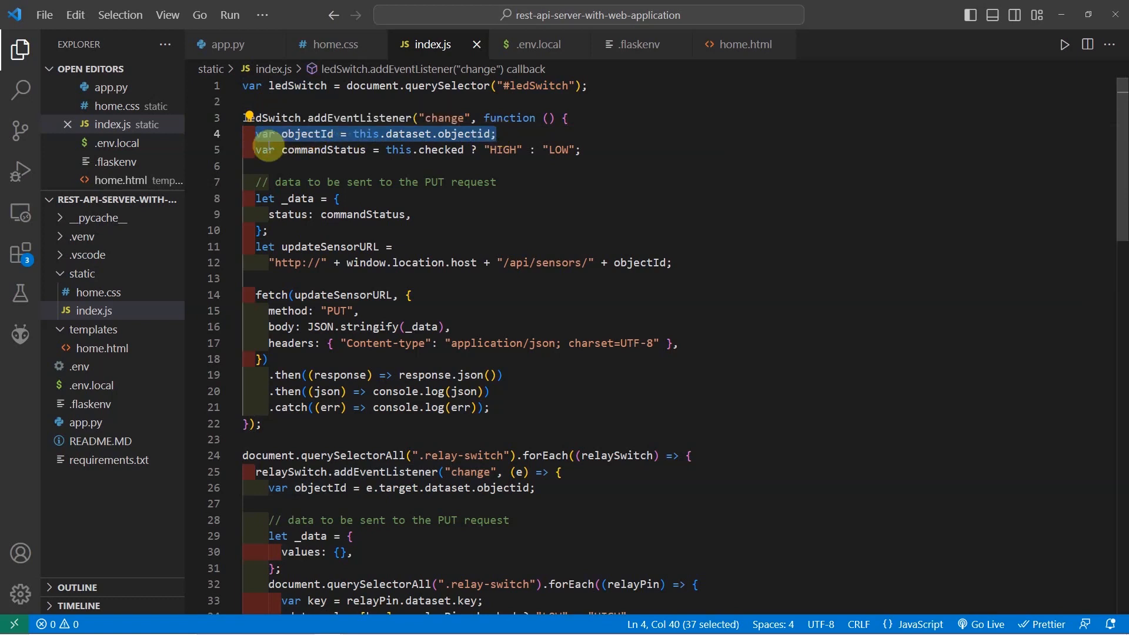
click(440, 150)
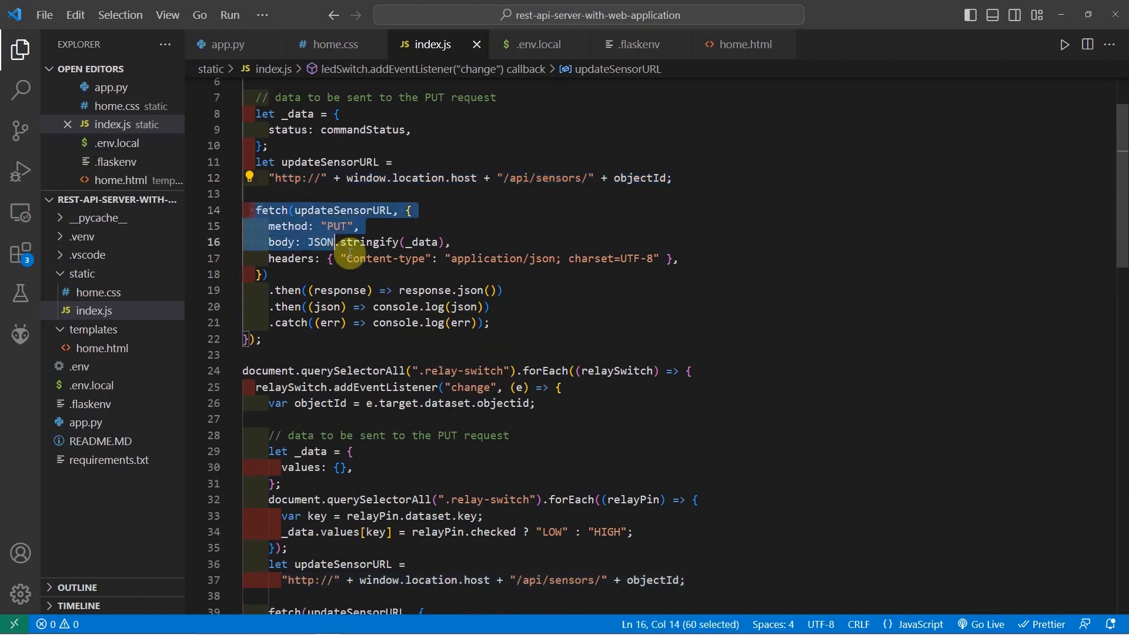
click(303, 242)
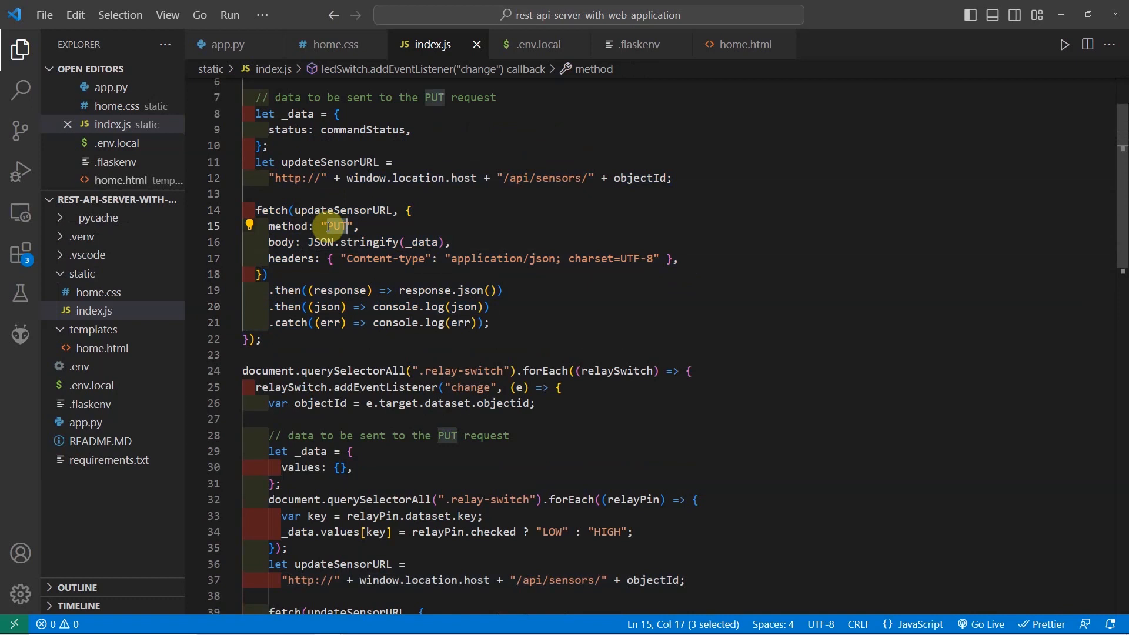
drag(307, 241, 445, 242)
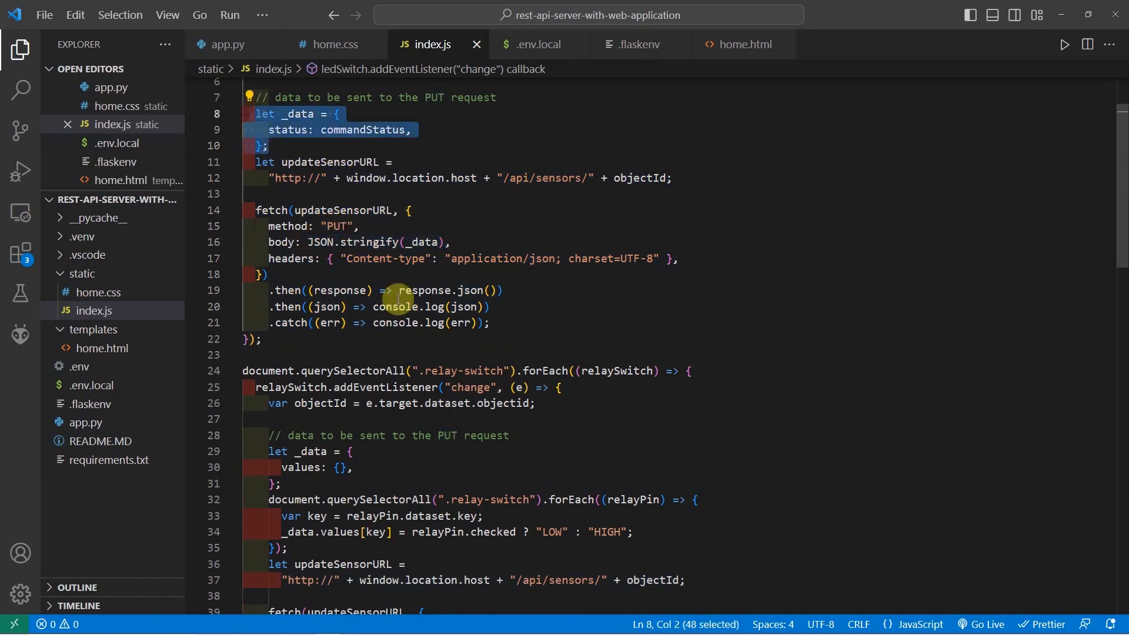
Scroll to the relay-switch handler, highlight its empty values object, and return to home.html.
scroll(down, 3)
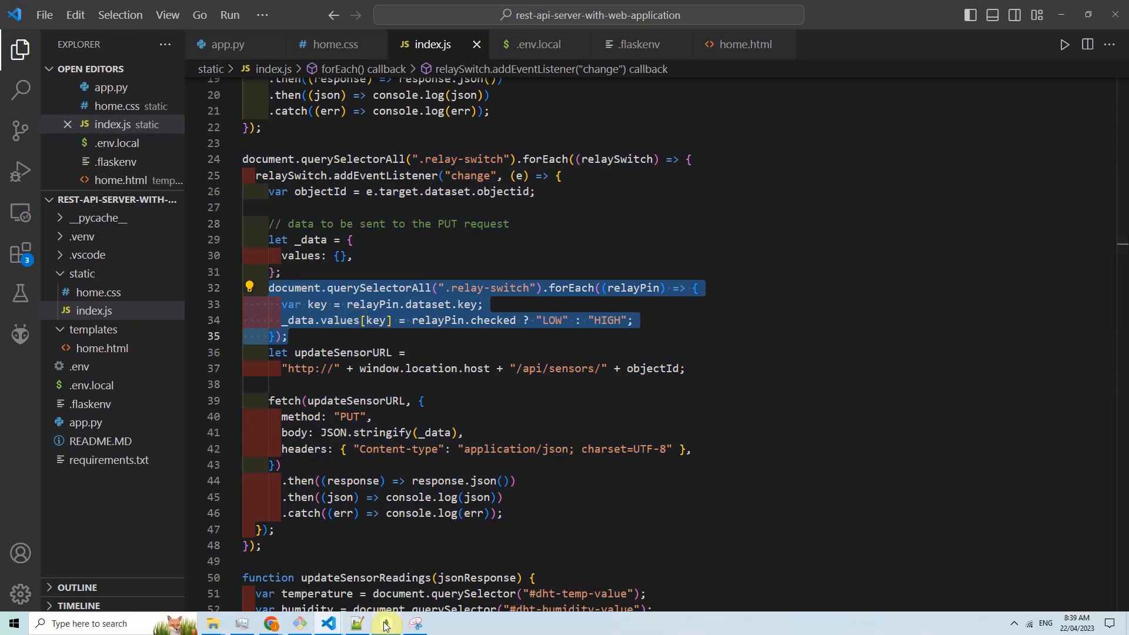
click(384, 624)
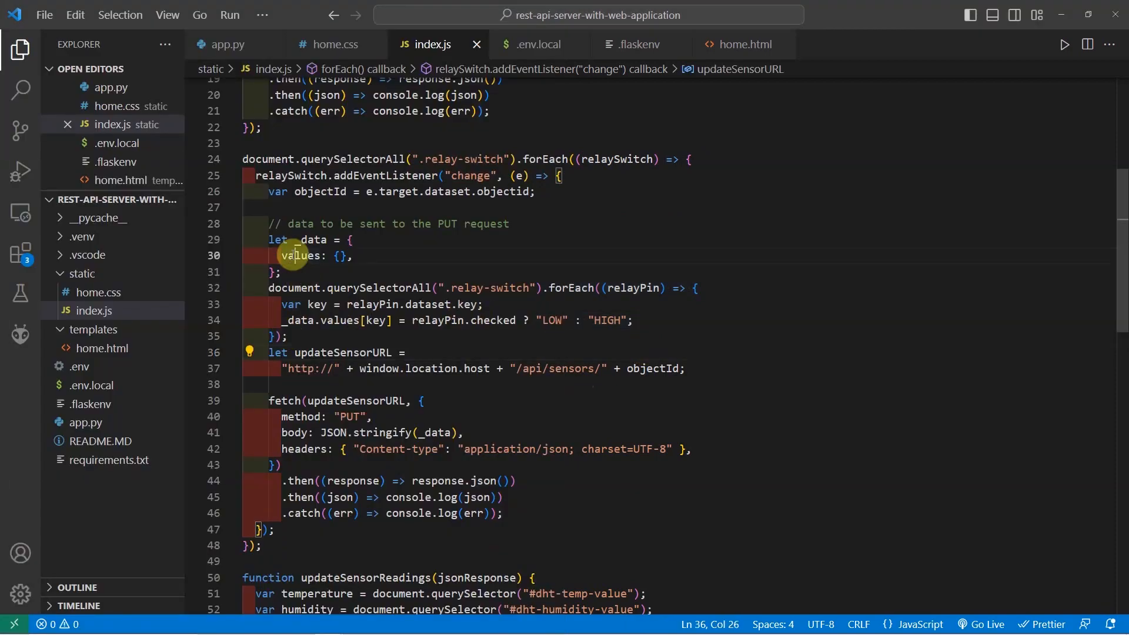
double_click(301, 256)
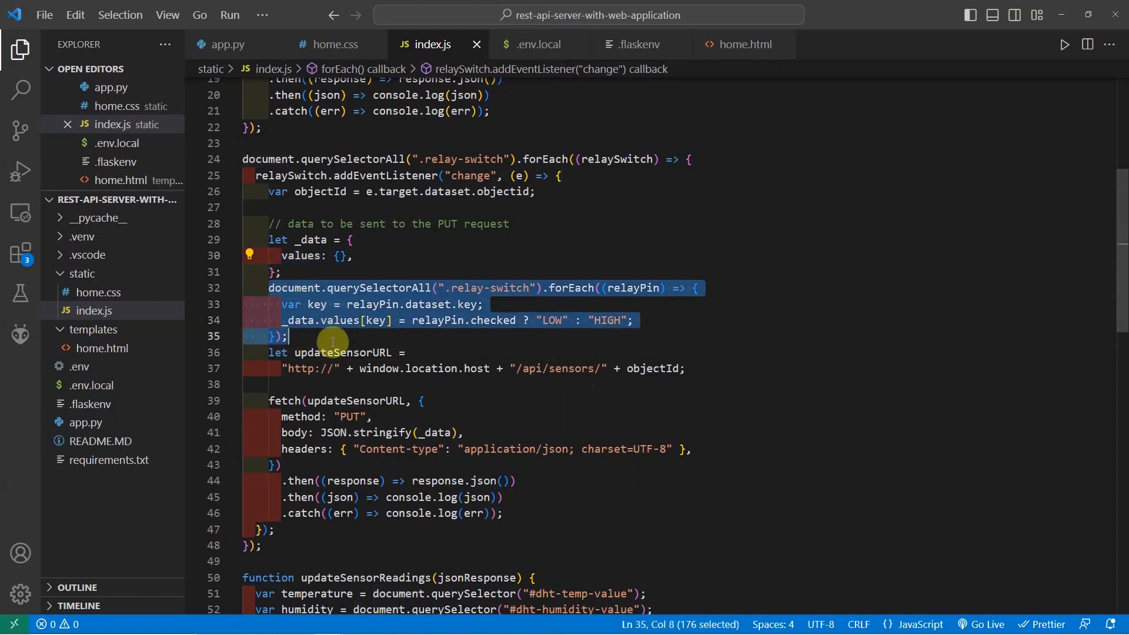
mouse_move(368, 155)
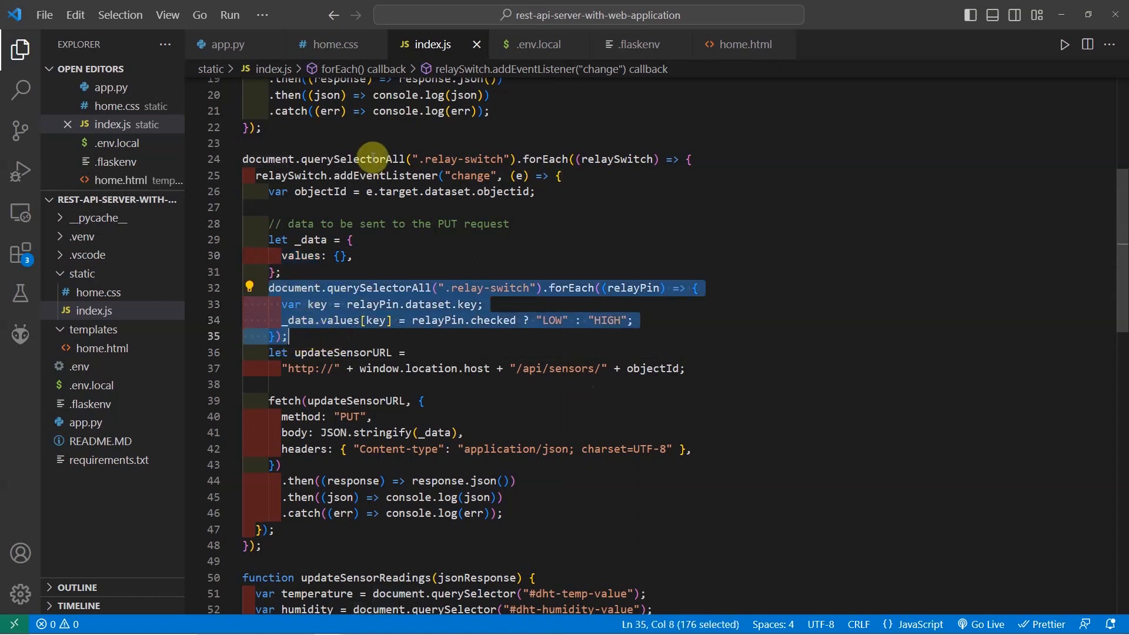
click(744, 44)
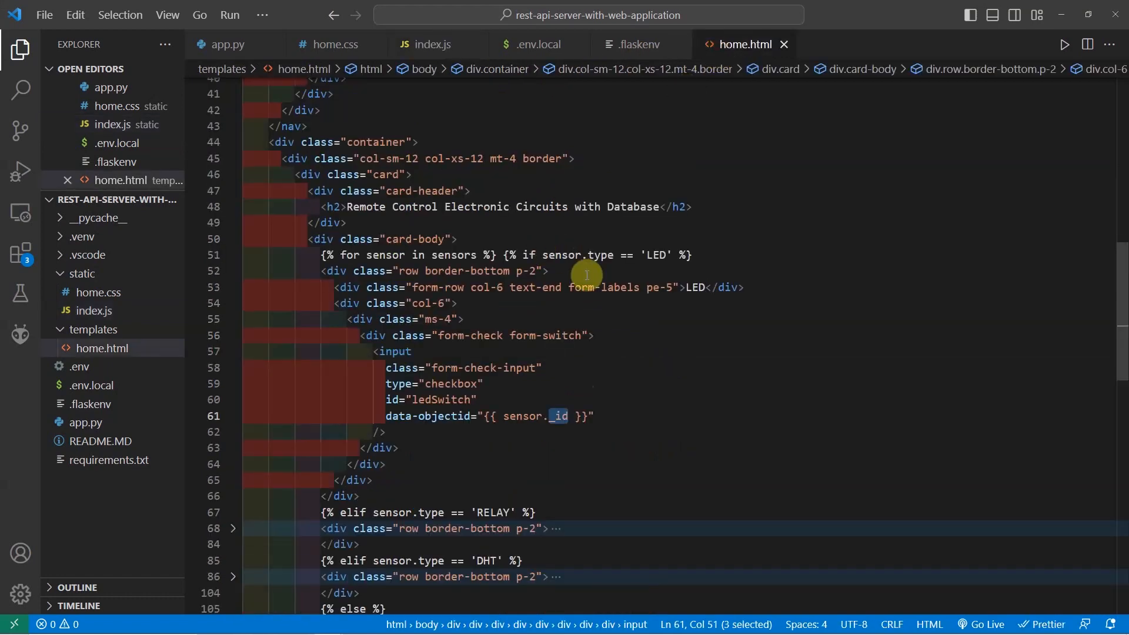
Scroll home.html and expand the RELAY sensor markup block.
scroll(down, 3)
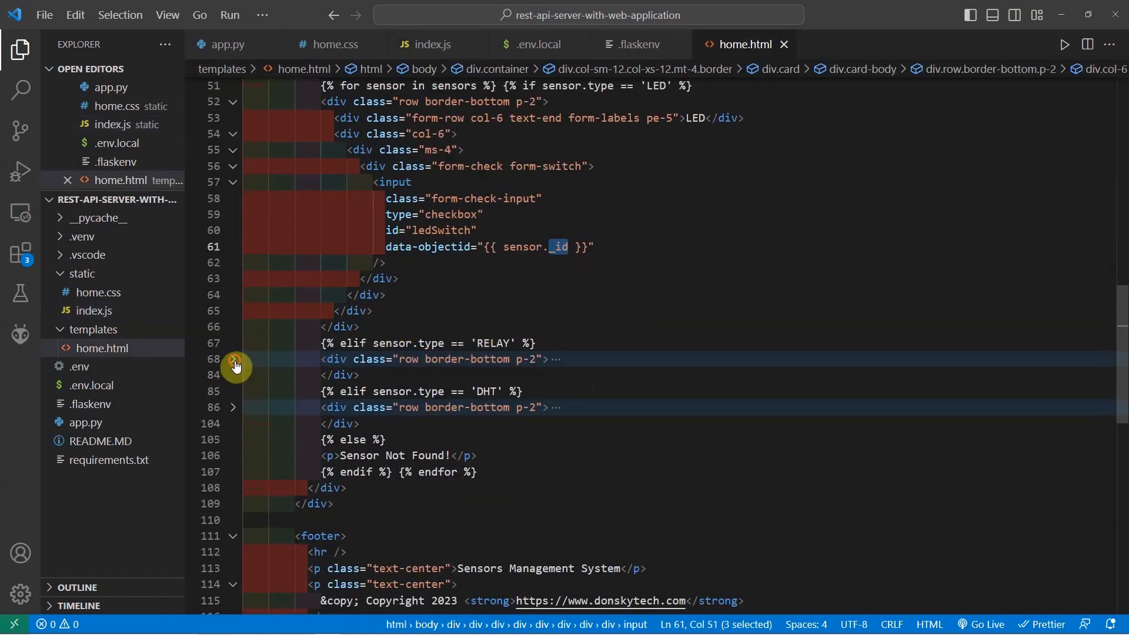
click(233, 359)
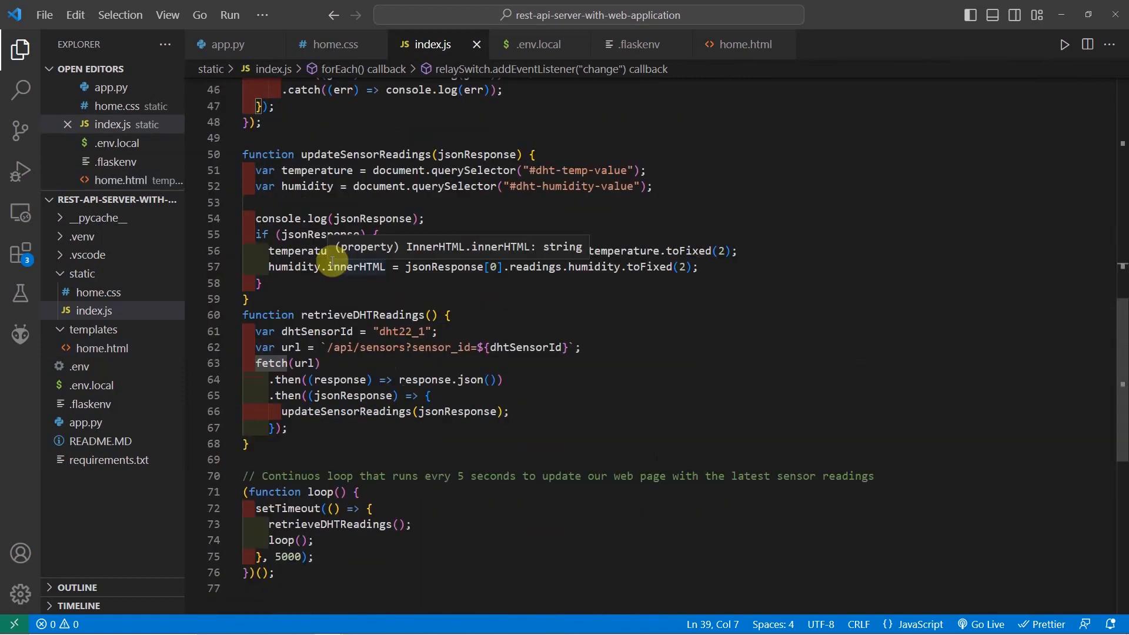
mouse_move(276, 542)
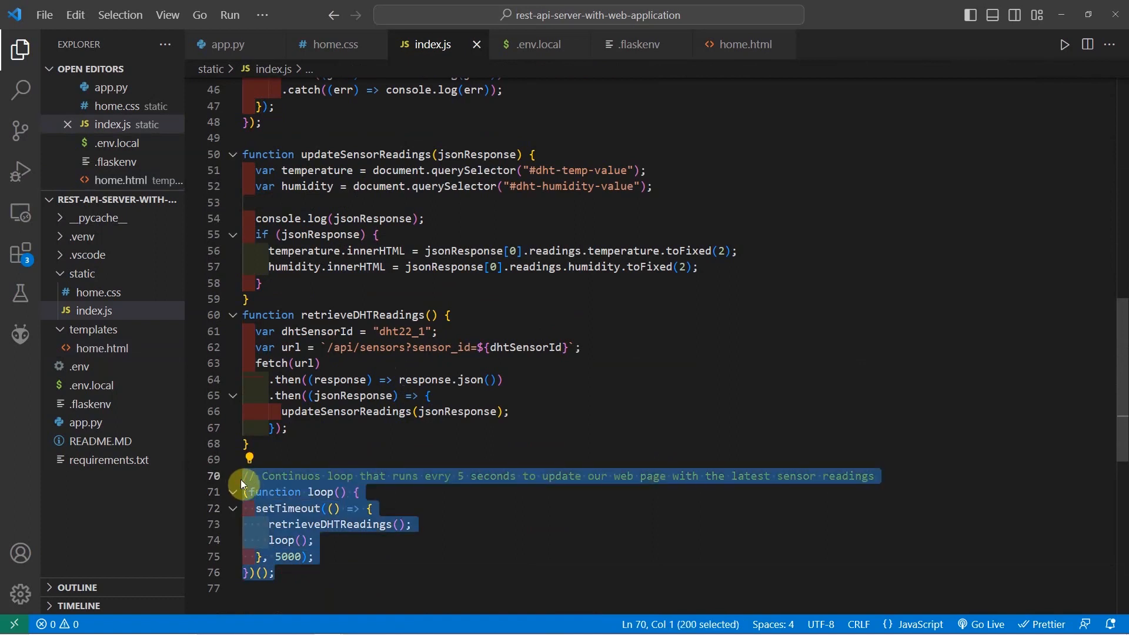
double_click(328, 524)
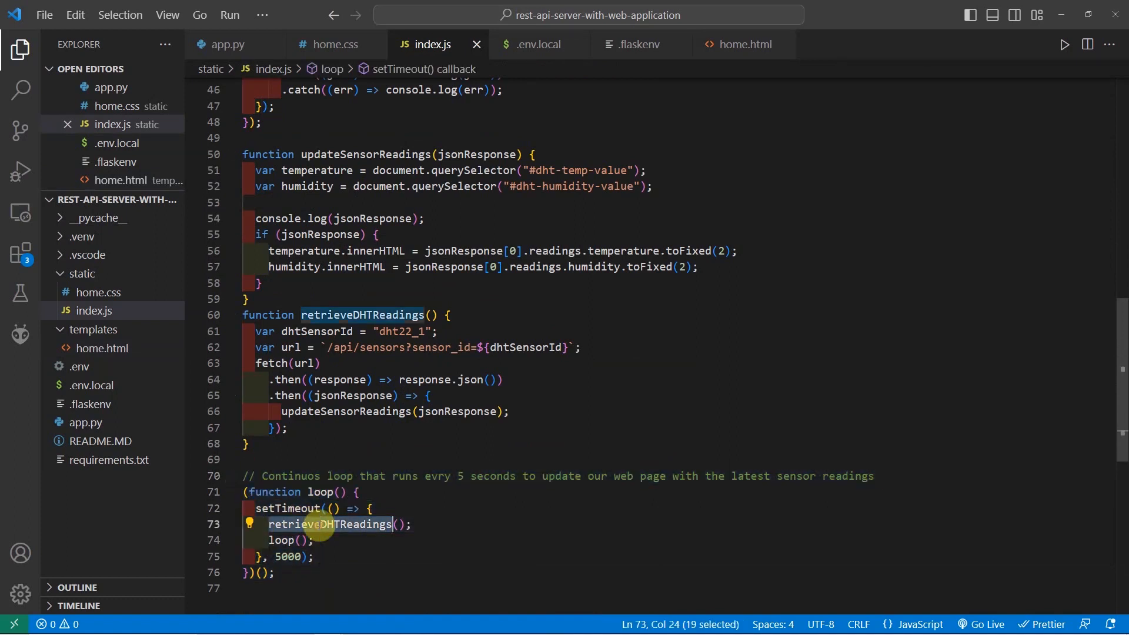
mouse_move(264, 347)
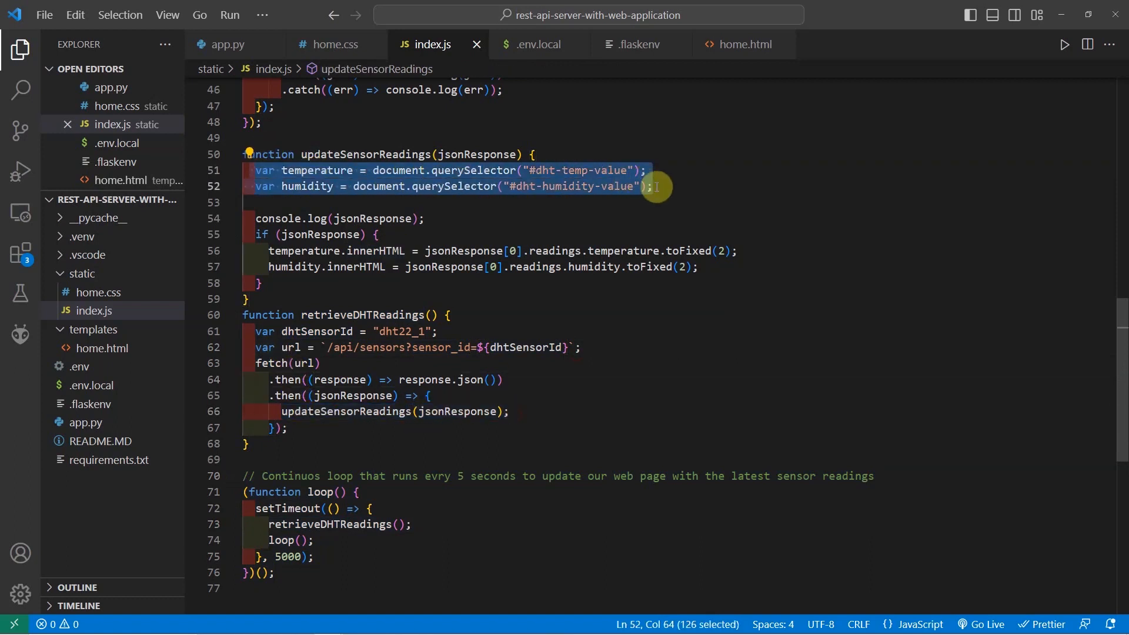
mouse_move(480, 198)
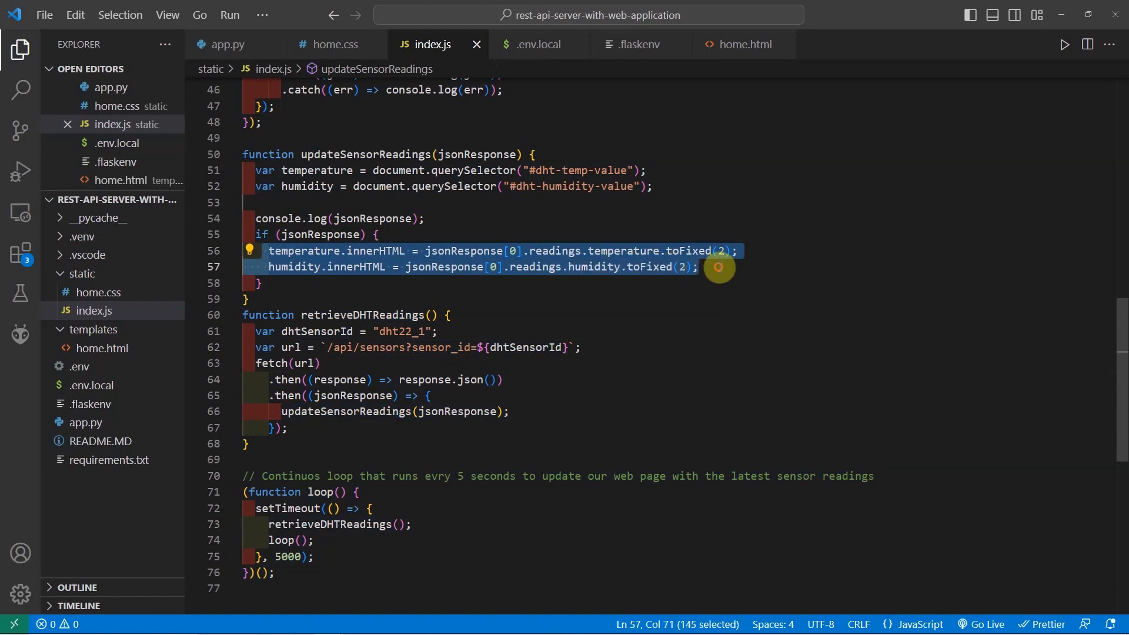
mouse_move(642, 283)
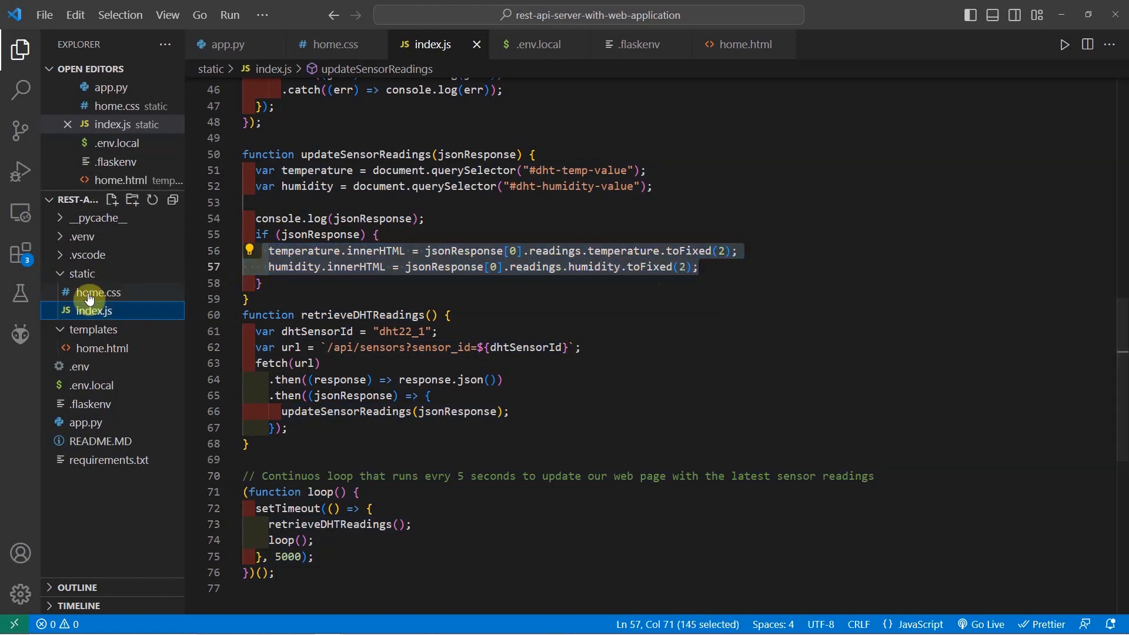
Open home.css from the static folder to show its wrapper, label and readings styles.
click(98, 293)
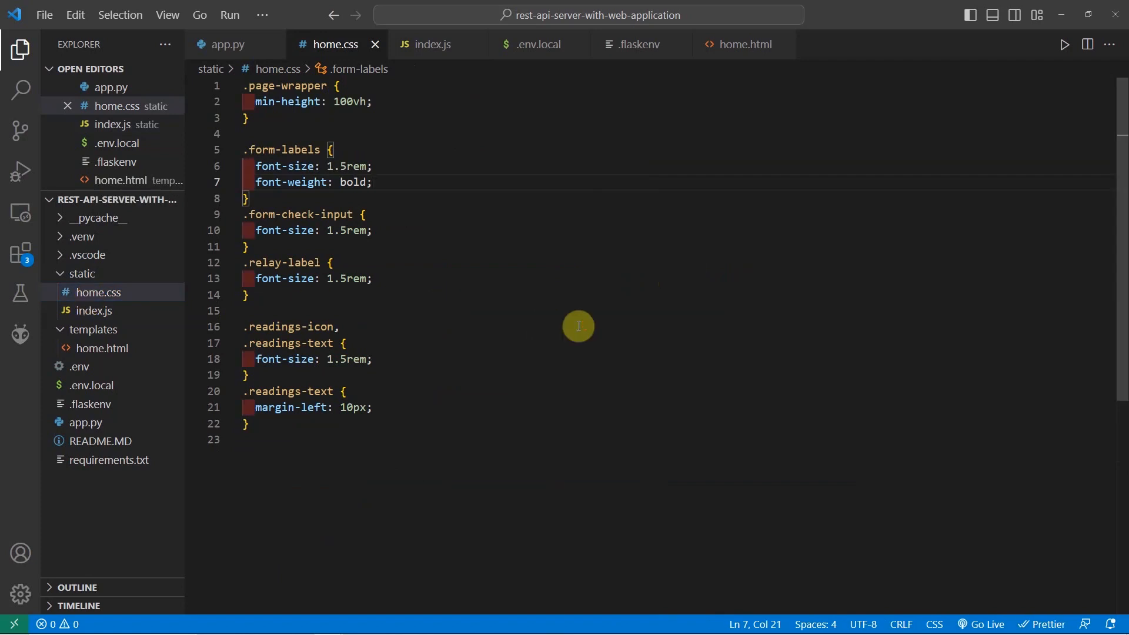
mouse_move(311, 121)
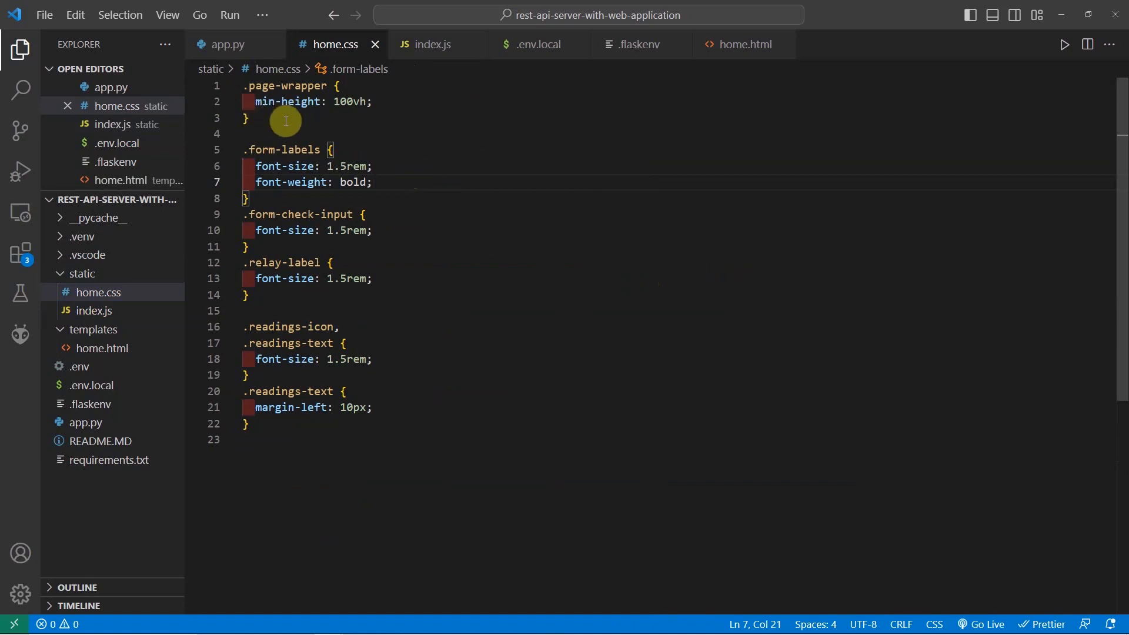
mouse_move(542, 272)
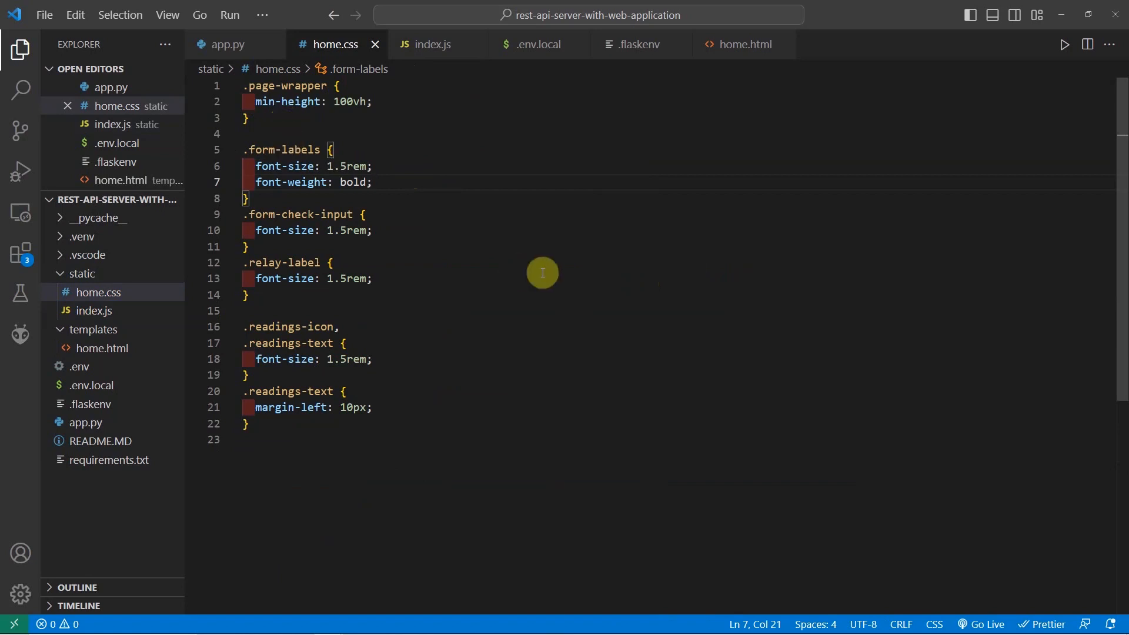
mouse_move(572, 262)
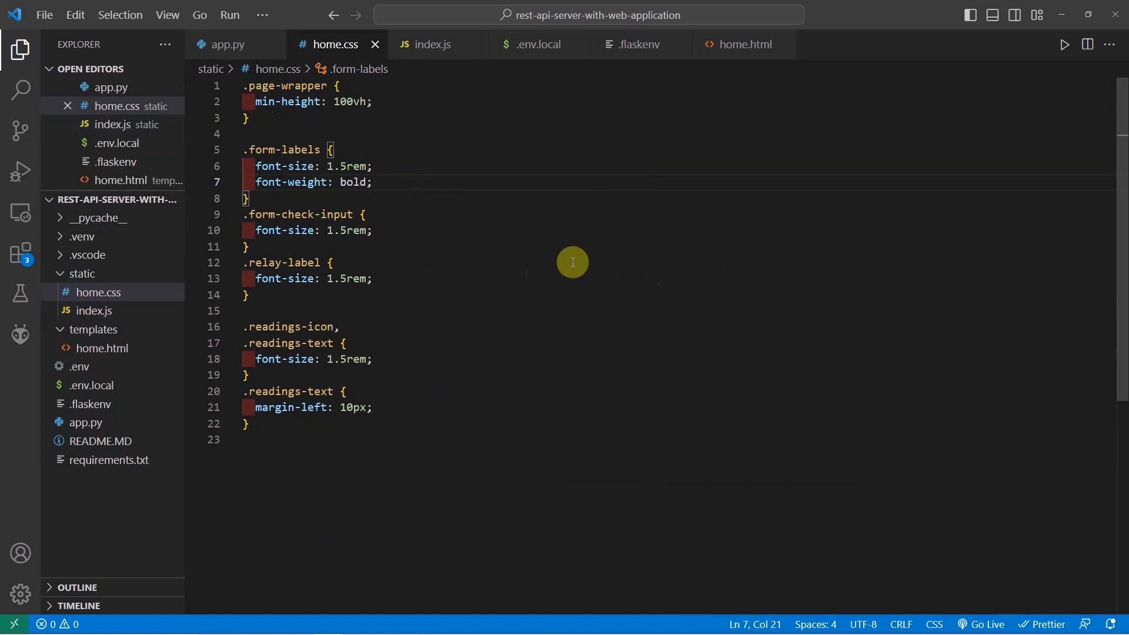
mouse_move(371, 481)
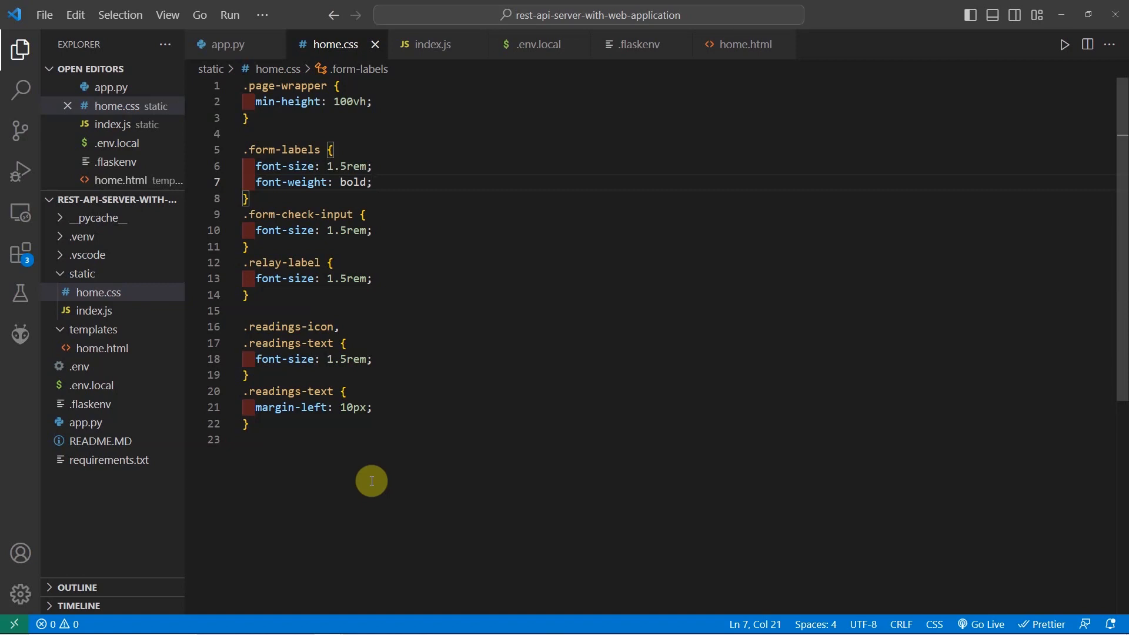
mouse_move(369, 478)
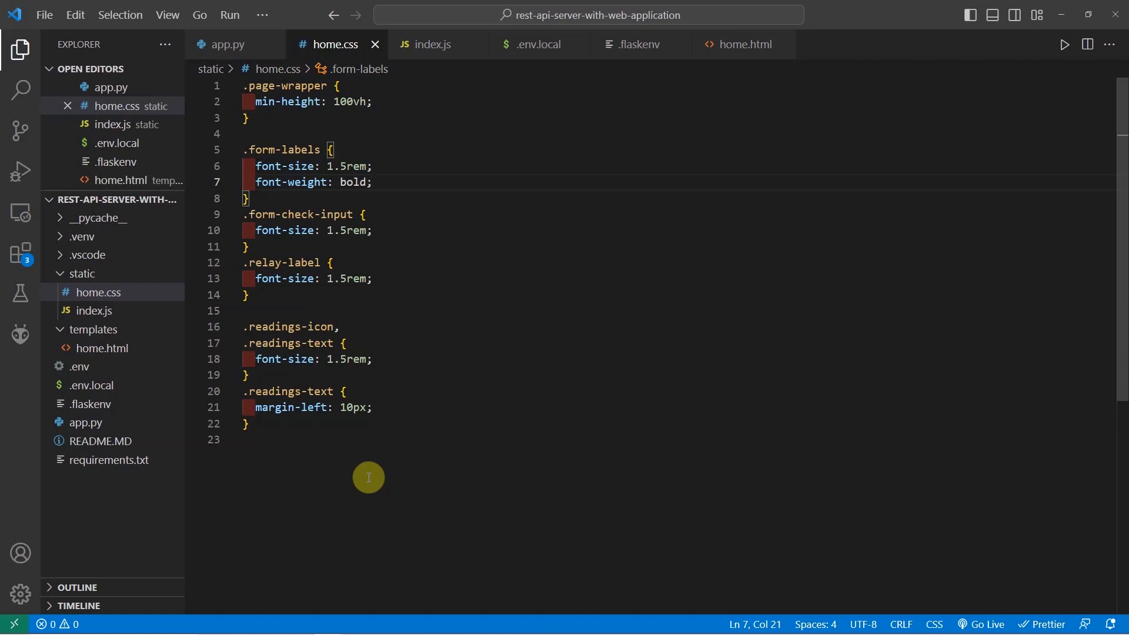
mouse_move(98, 348)
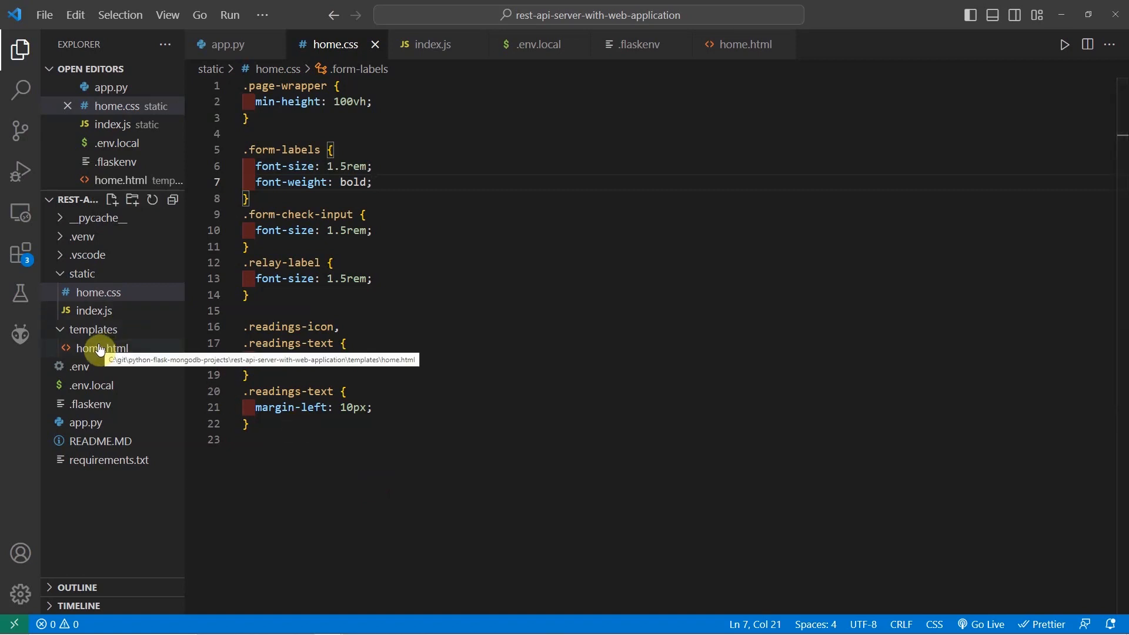